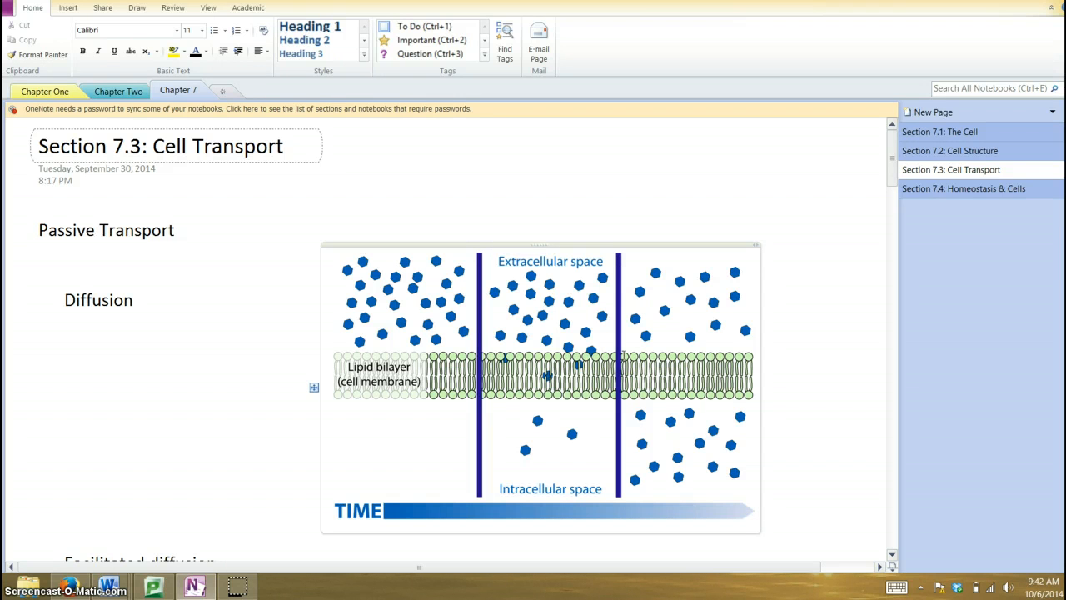
Pick a pen and ink two 'H2O' labels with leader lines right of the diffusion image
{"action": "left_click", "coordinate": [657, 172]}
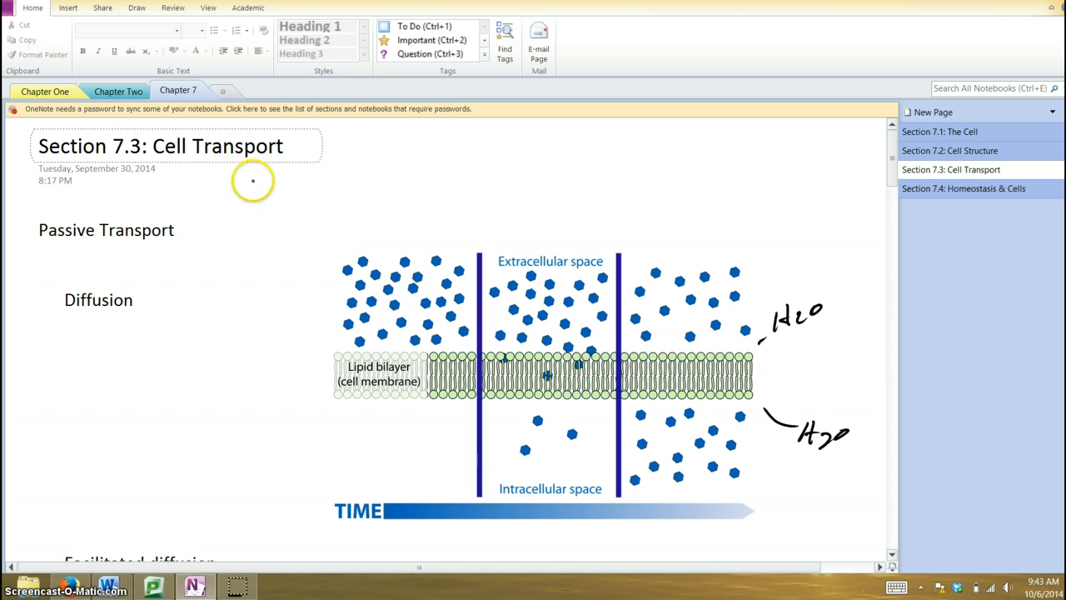
Ink 'no energy req.' by Passive Transport, underline it and Diffusion, and draw a down arrow
{"action": "scroll", "scroll_direction": "down", "scroll_amount": 3}
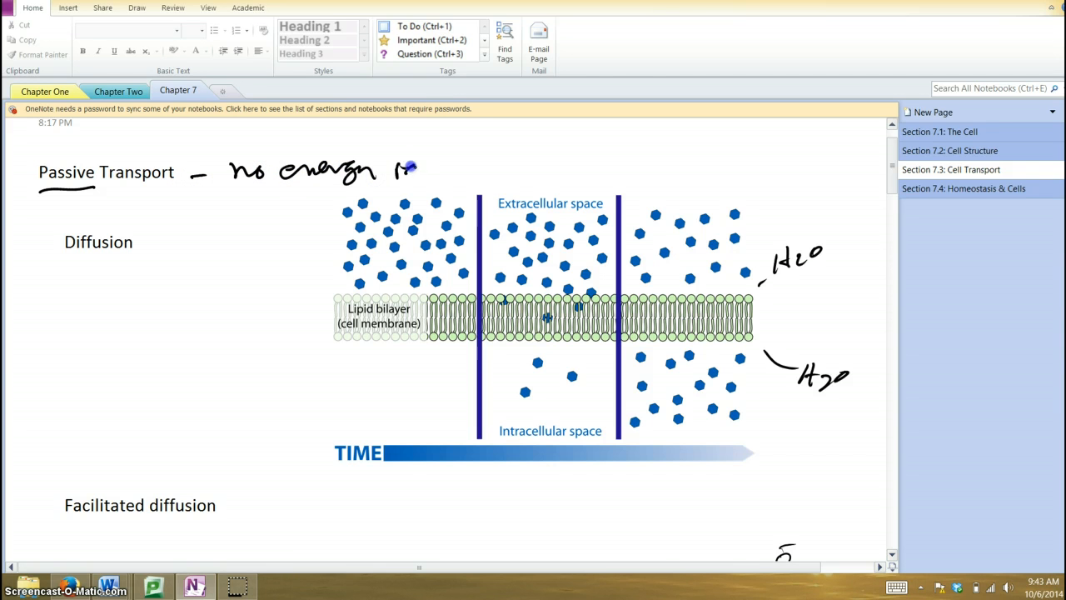
{"action": "type", "text": "req."}
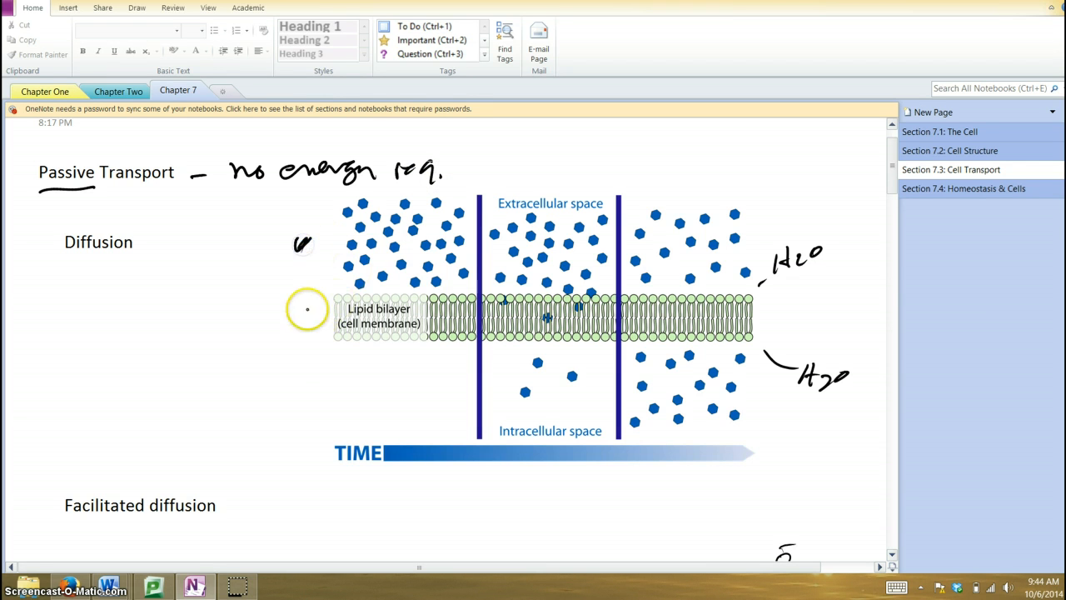
{"action": "left_click_drag", "start_coordinate": [296, 288], "coordinate": [296, 379]}
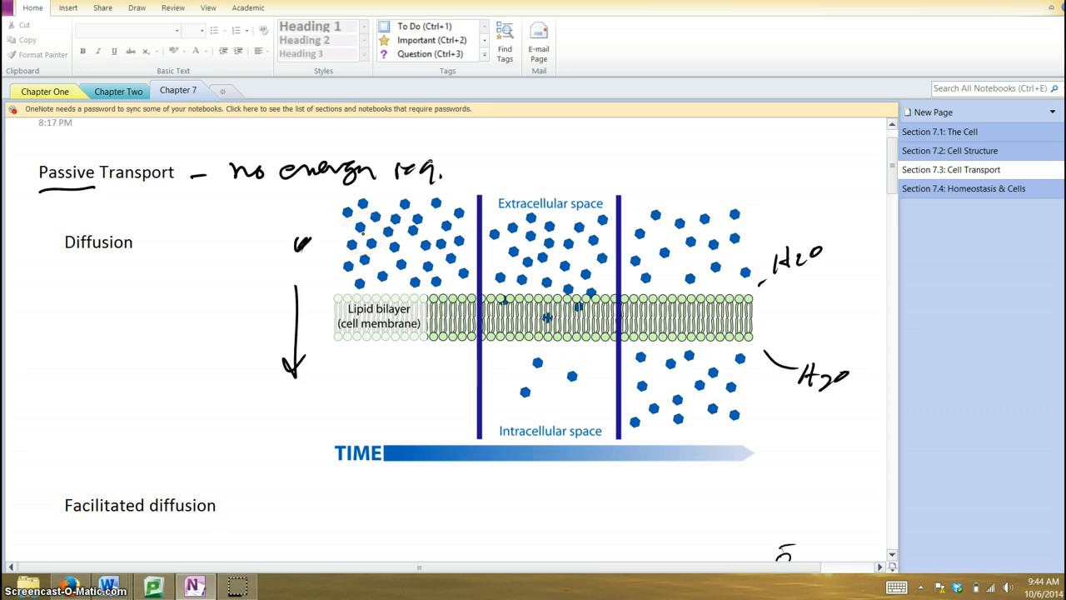
{"action": "left_click", "coordinate": [542, 246]}
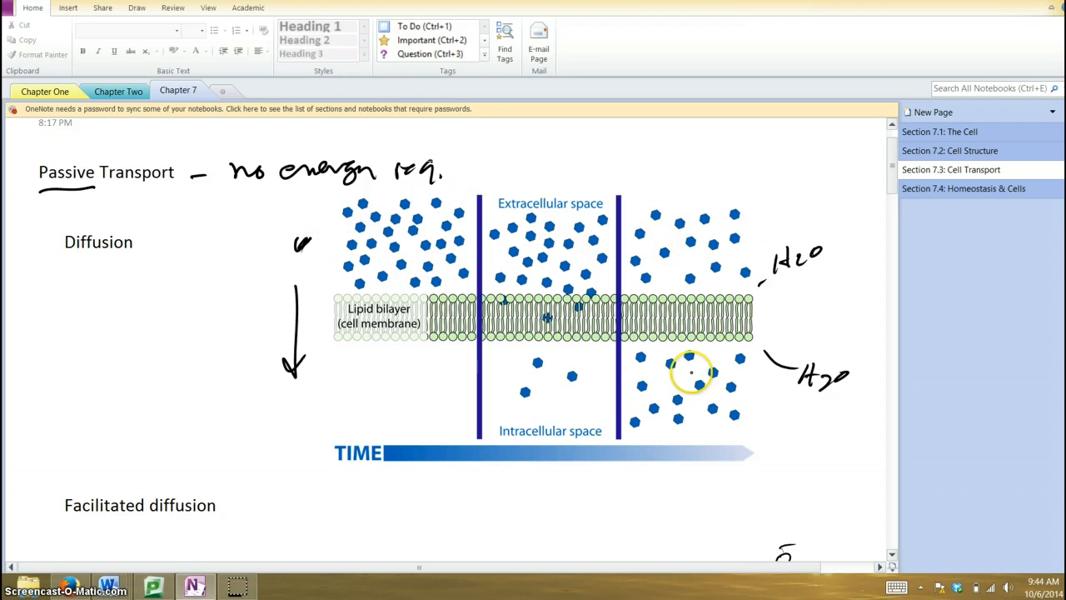
{"action": "left_click_drag", "start_coordinate": [692, 373], "coordinate": [679, 384]}
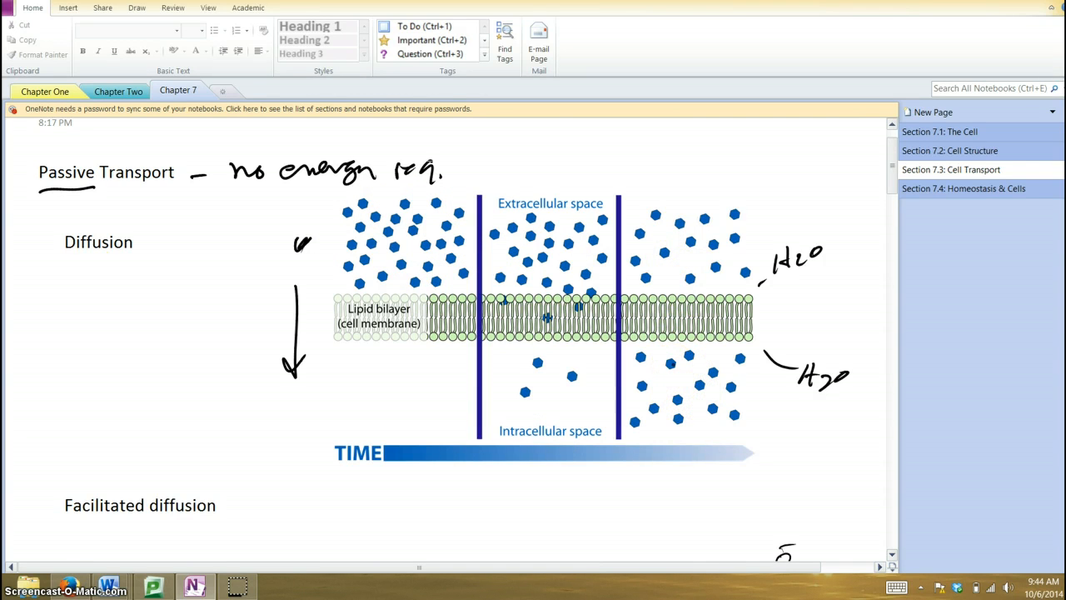
{"action": "left_click_drag", "start_coordinate": [73, 269], "coordinate": [144, 264]}
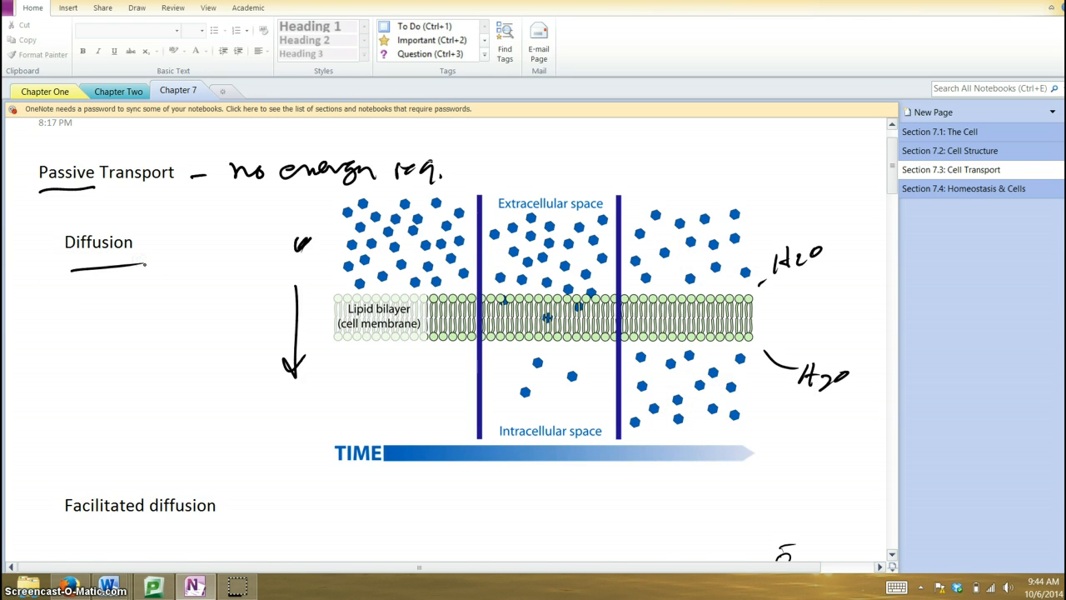
Underline Facilitated diffusion and ink a charged H2O O–H sketch with an arrow to the membrane
{"action": "scroll", "scroll_direction": "down", "scroll_amount": 3}
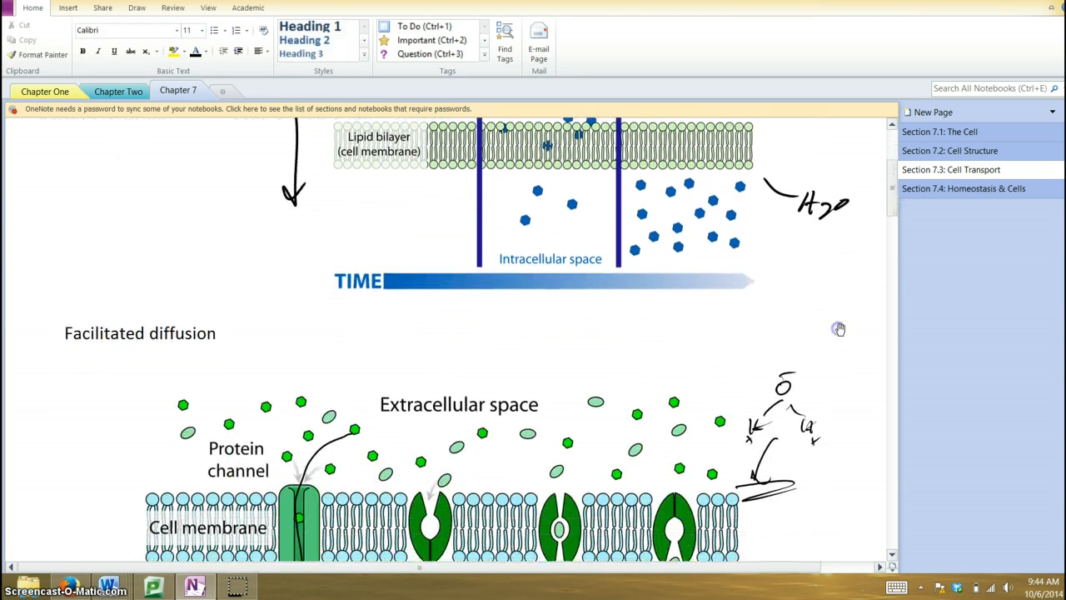
{"action": "scroll", "scroll_direction": "down", "scroll_amount": 3}
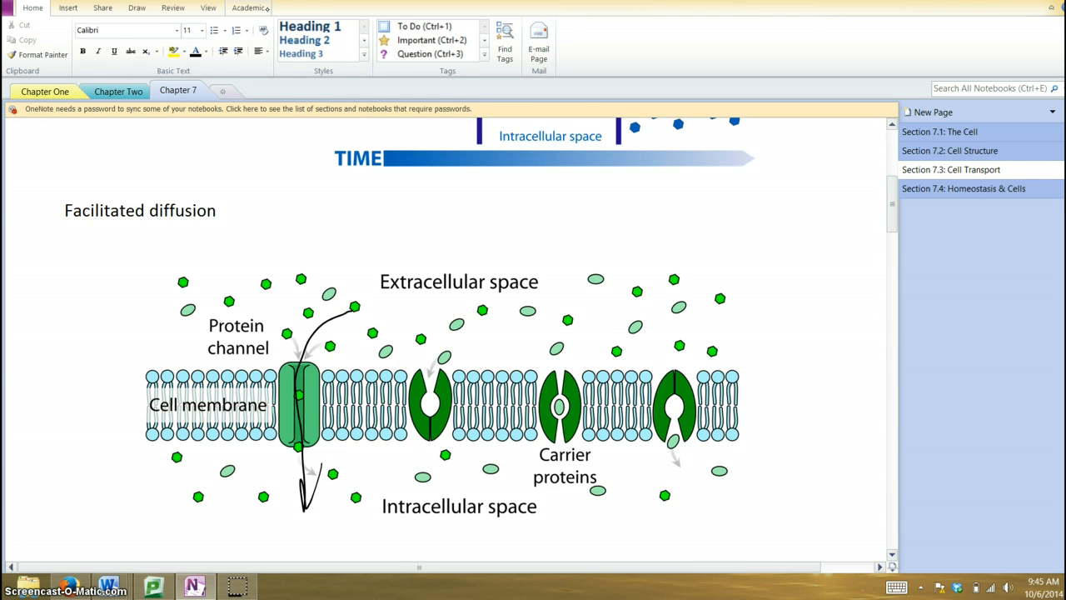
{"action": "left_click", "coordinate": [334, 294]}
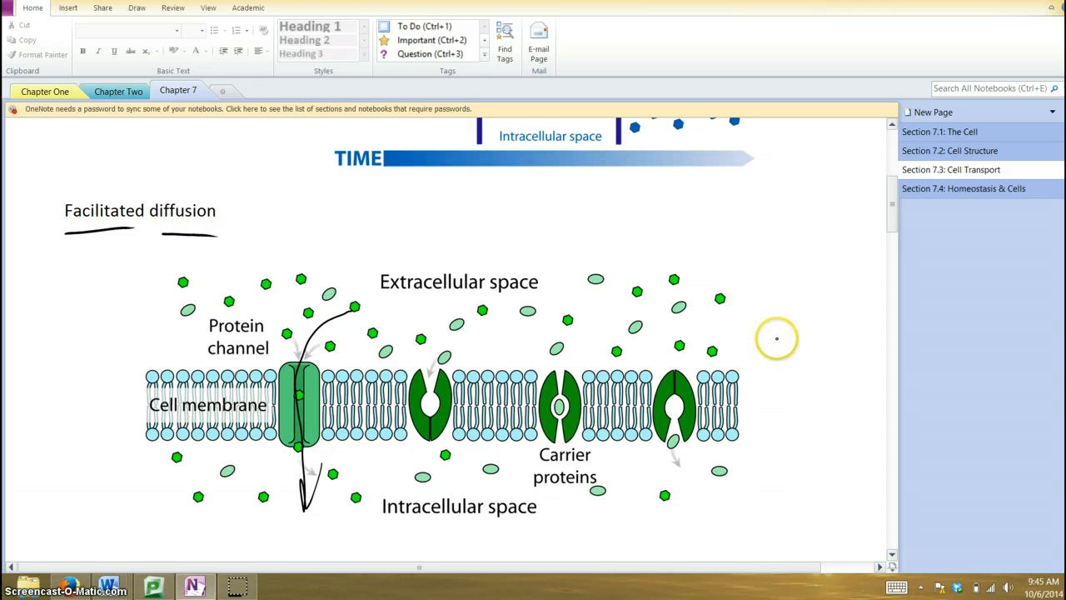
{"action": "type", "text": "H2O"}
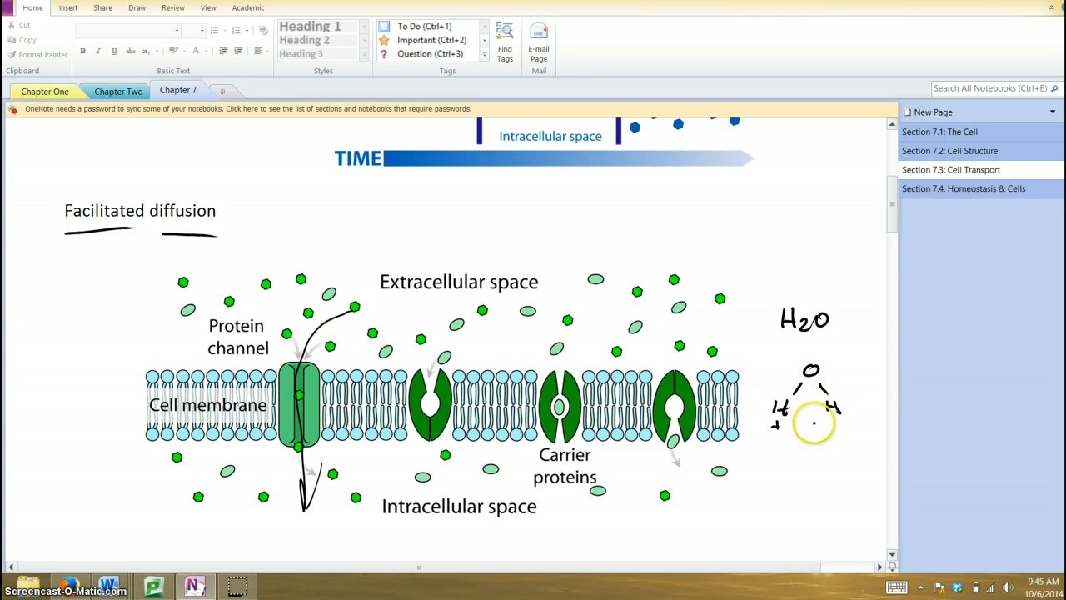
{"action": "left_click_drag", "start_coordinate": [812, 423], "coordinate": [820, 356]}
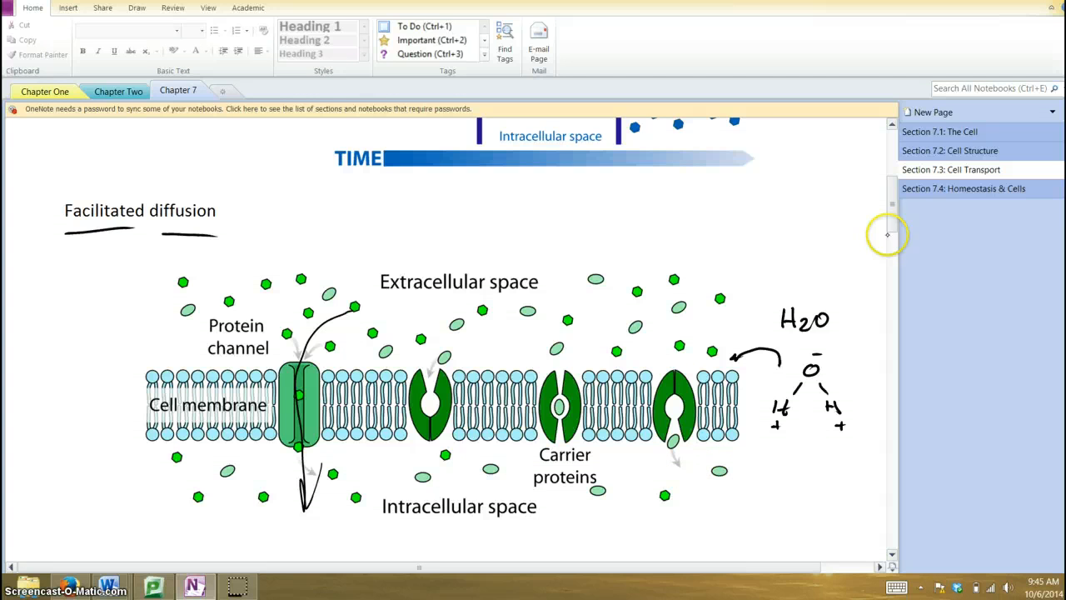
Draw a downward arrow through the aquaporin channel and a curved arrow onto the membrane
{"action": "scroll", "scroll_direction": "down", "scroll_amount": 3}
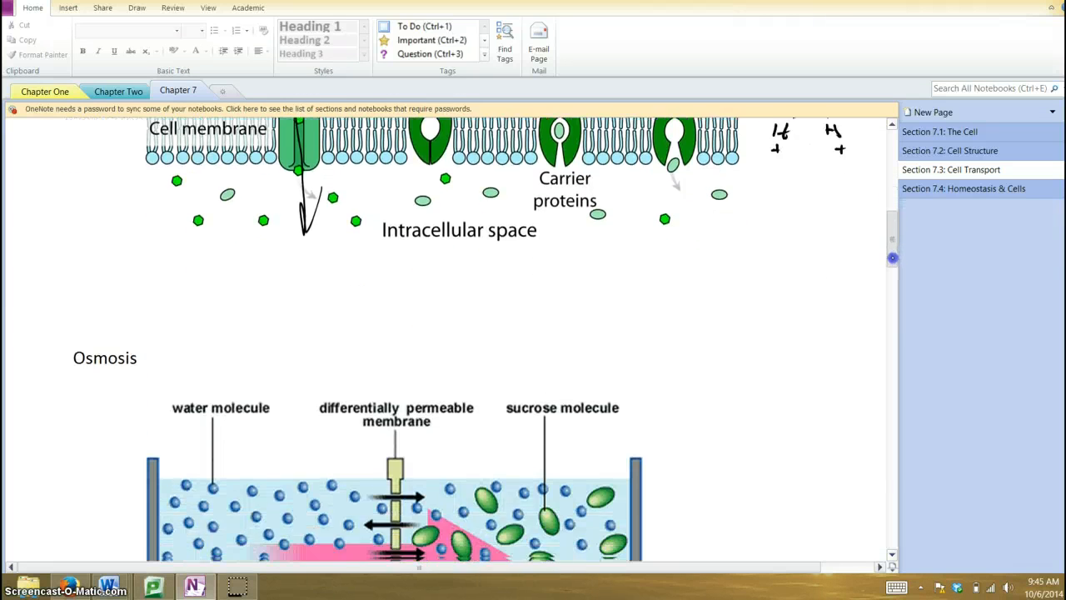
{"action": "scroll", "scroll_direction": "down", "scroll_amount": 3}
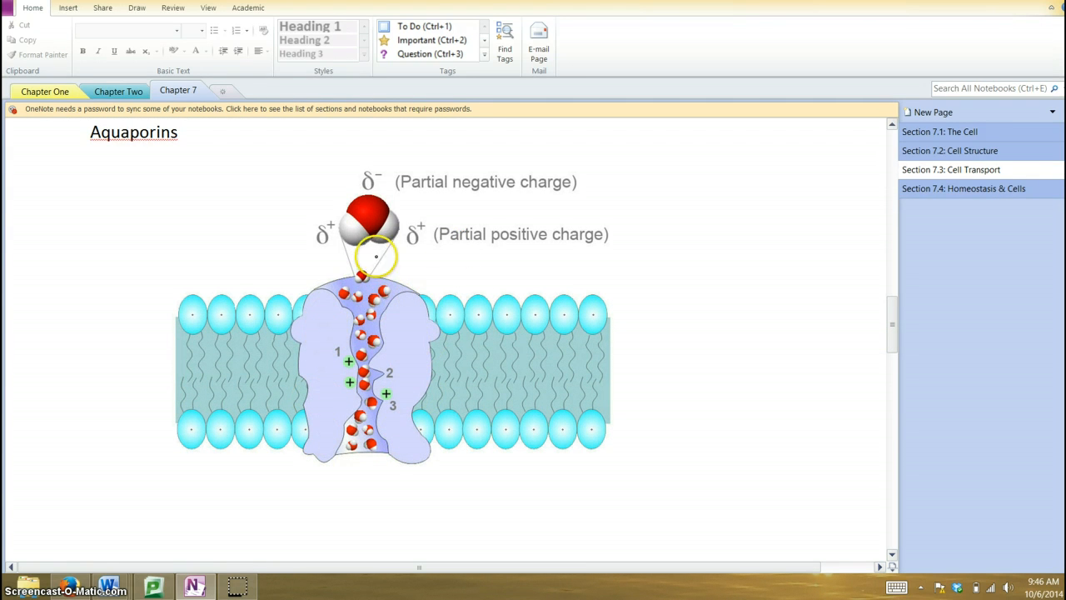
{"action": "left_click_drag", "start_coordinate": [416, 250], "coordinate": [371, 309]}
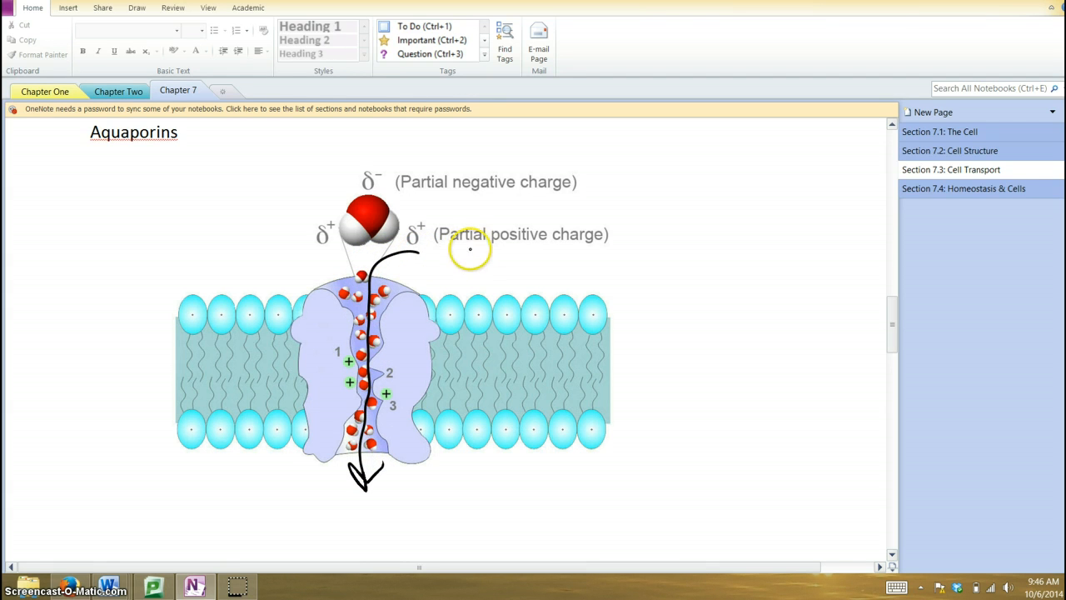
{"action": "left_click_drag", "start_coordinate": [470, 250], "coordinate": [546, 288]}
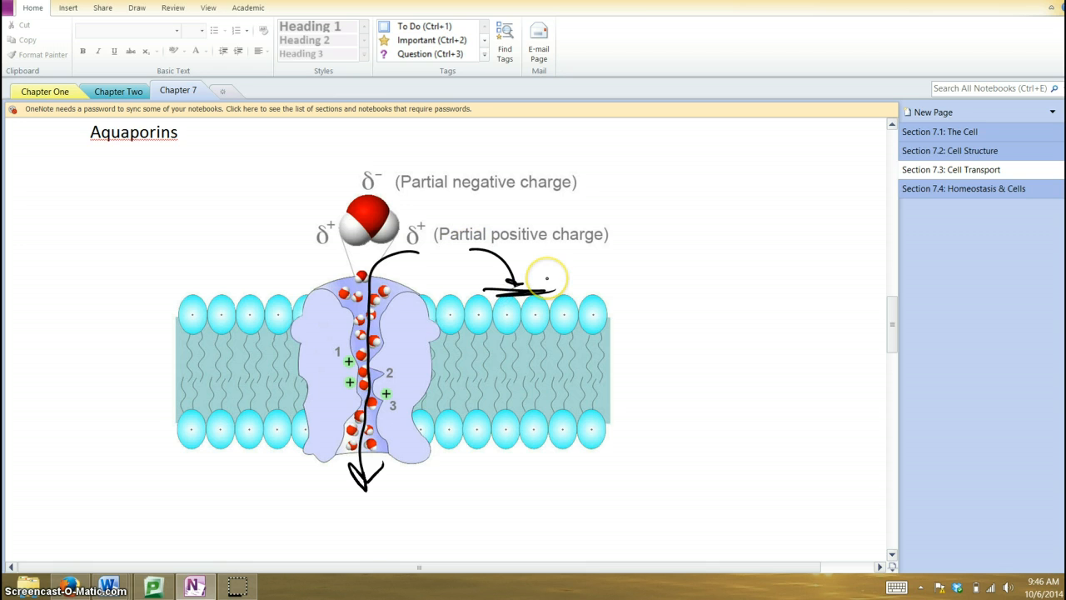
{"action": "mouse_move", "coordinate": [365, 468]}
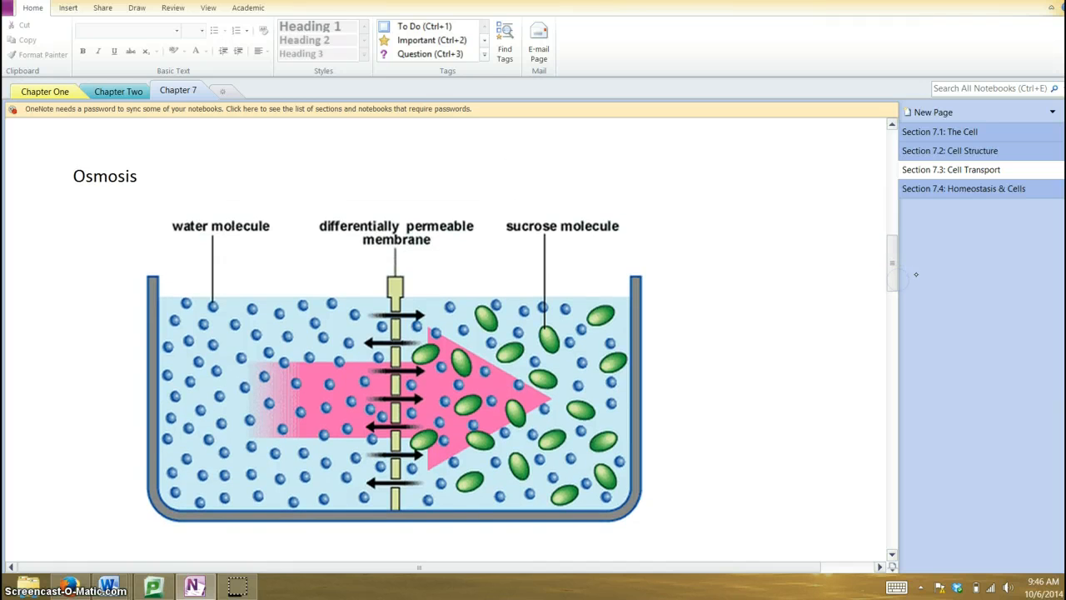
Double-underline Osmosis and draw arrows and boxes on the water and sucrose sides
{"action": "scroll", "scroll_direction": "down", "scroll_amount": 3}
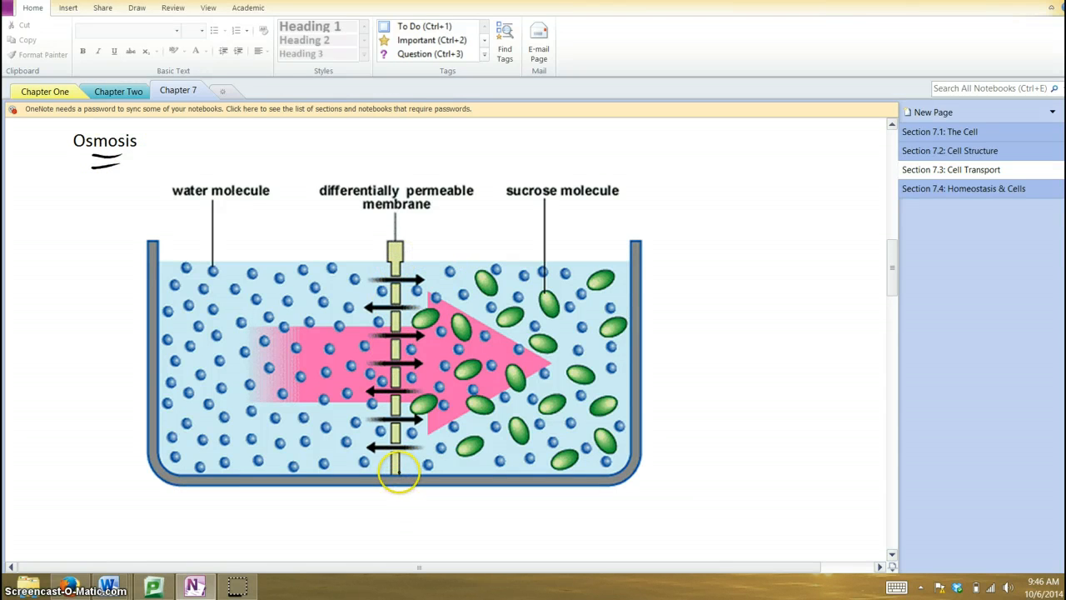
{"action": "mouse_move", "coordinate": [395, 308]}
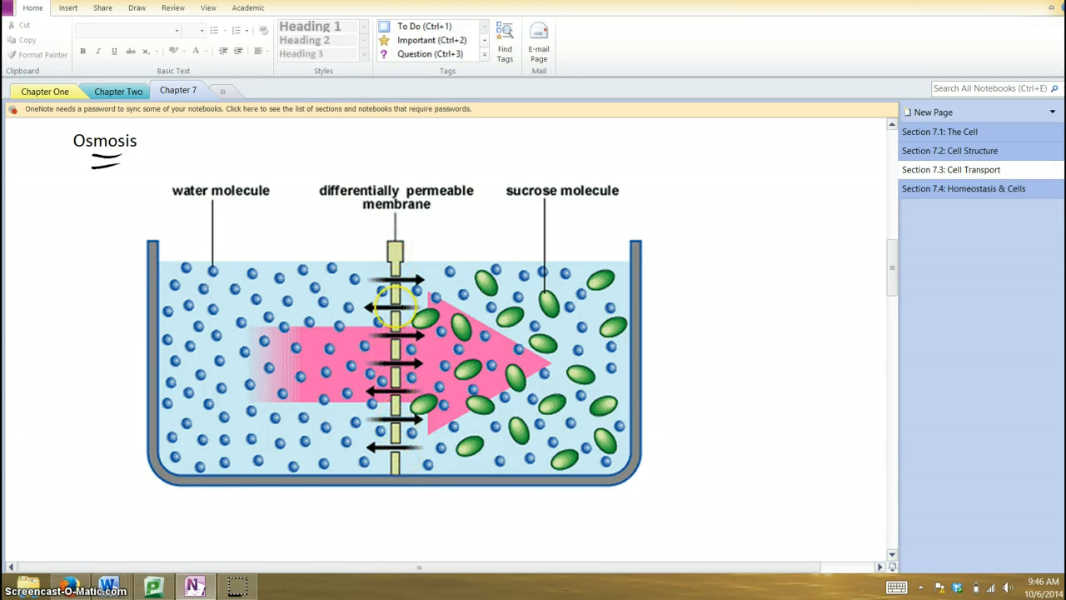
{"action": "mouse_move", "coordinate": [340, 210]}
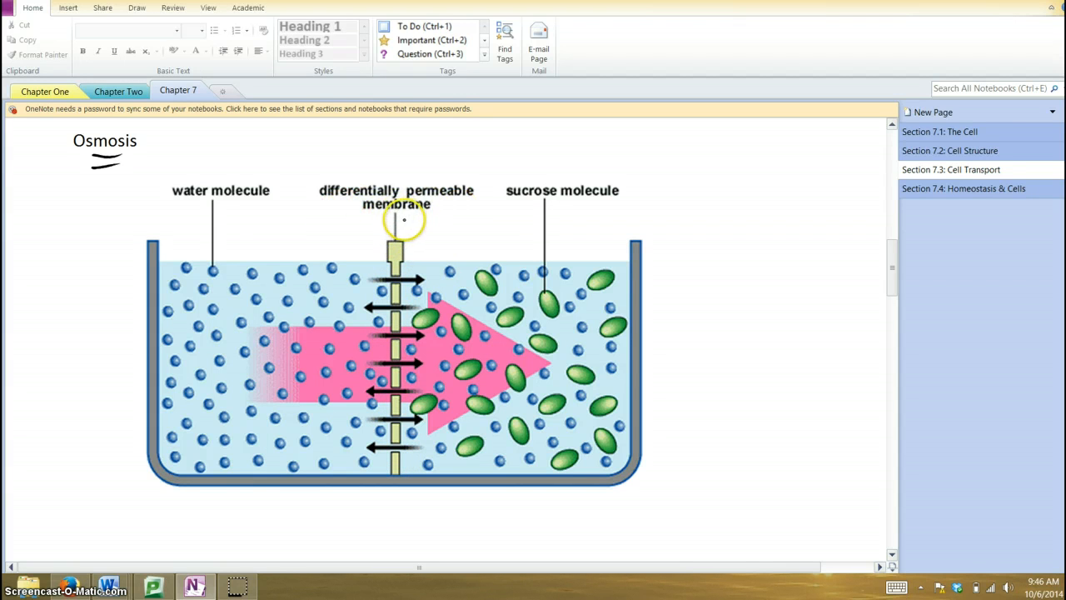
{"action": "mouse_move", "coordinate": [444, 228]}
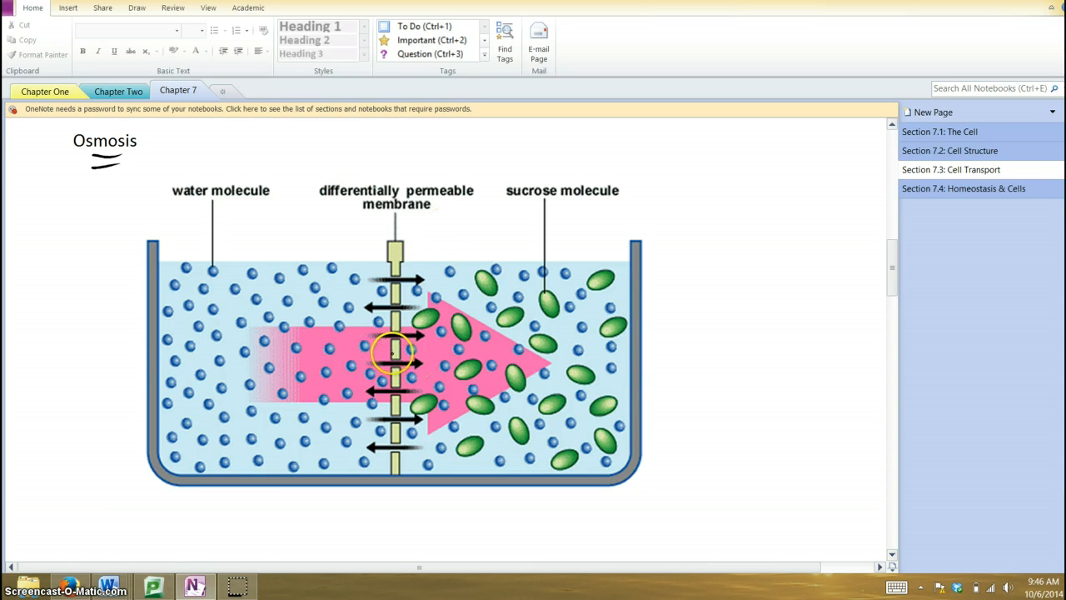
{"action": "mouse_move", "coordinate": [379, 309]}
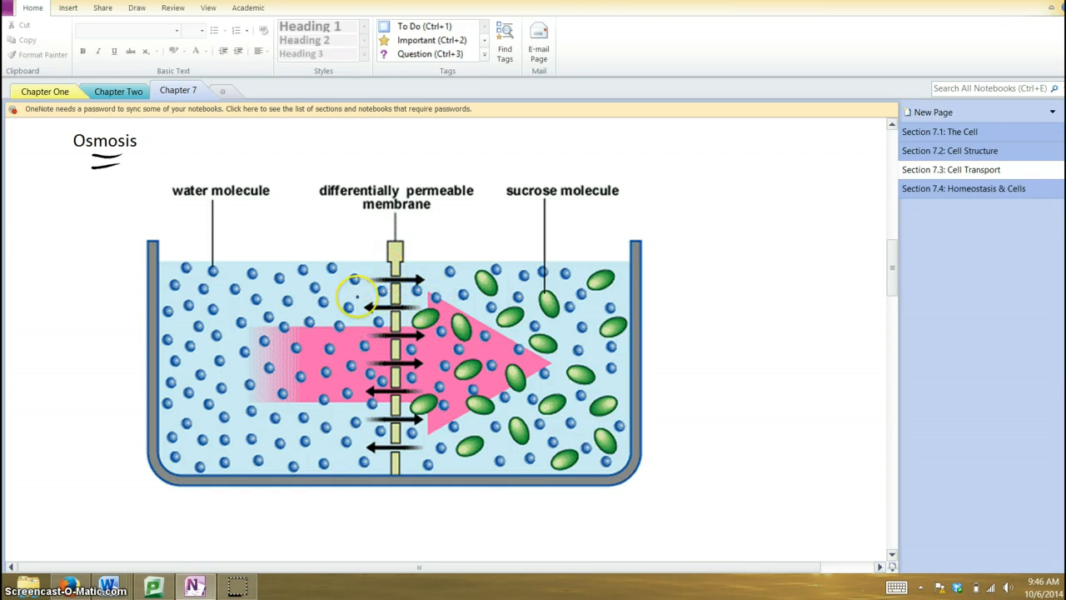
{"action": "mouse_move", "coordinate": [363, 345]}
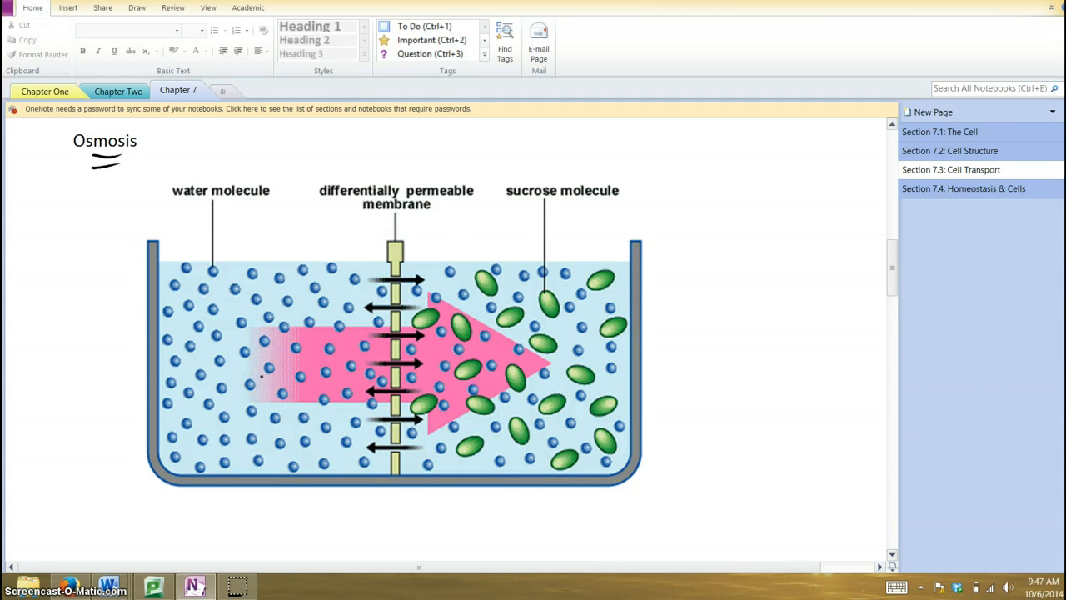
{"action": "scroll", "scroll_direction": "down", "scroll_amount": 3}
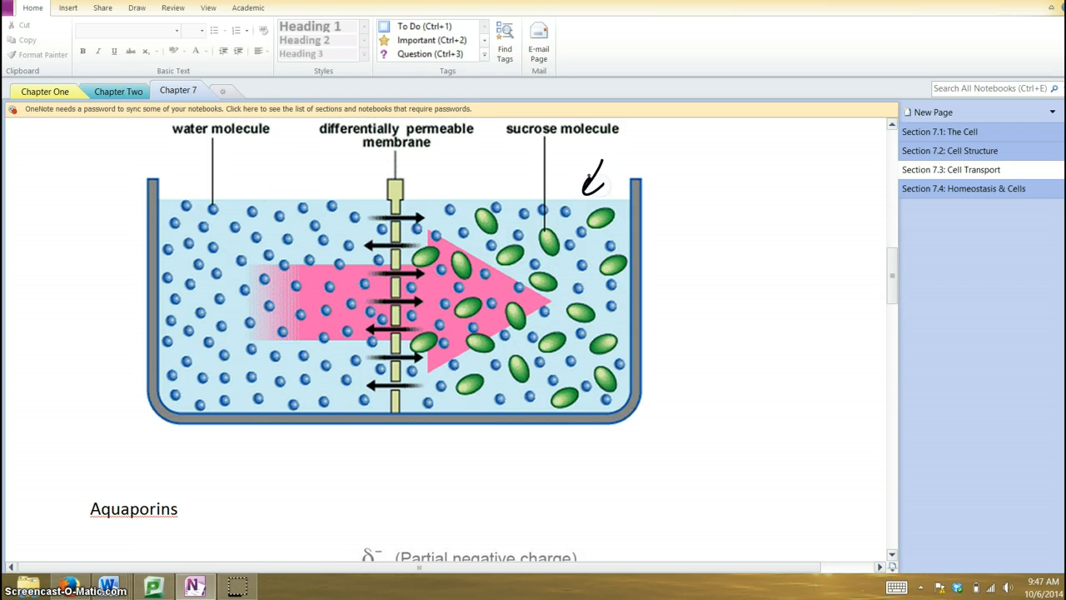
{"action": "left_click_drag", "start_coordinate": [229, 148], "coordinate": [266, 181]}
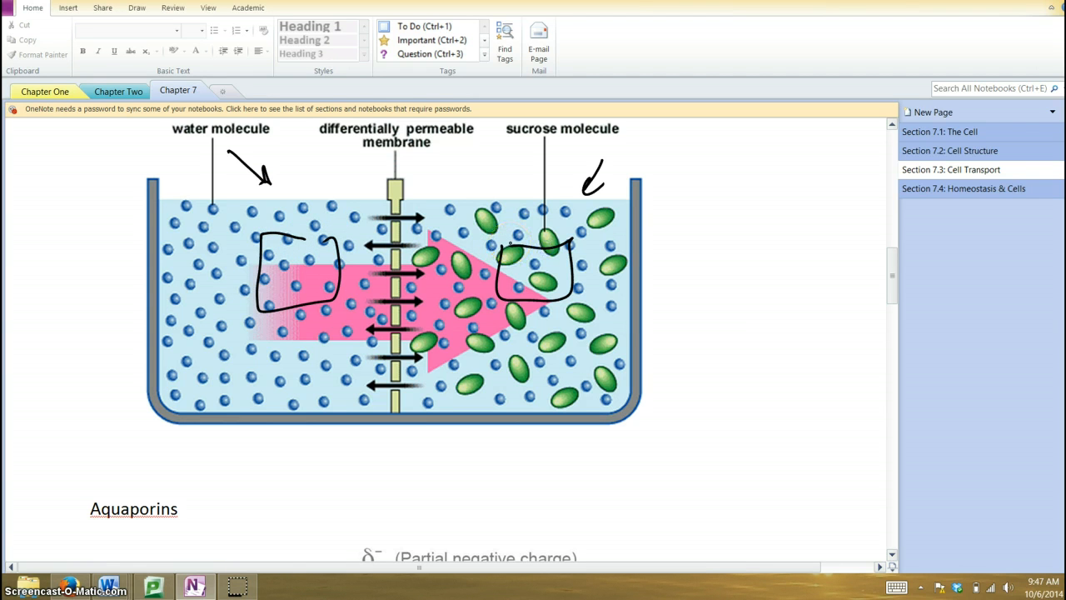
{"action": "left_click", "coordinate": [266, 293]}
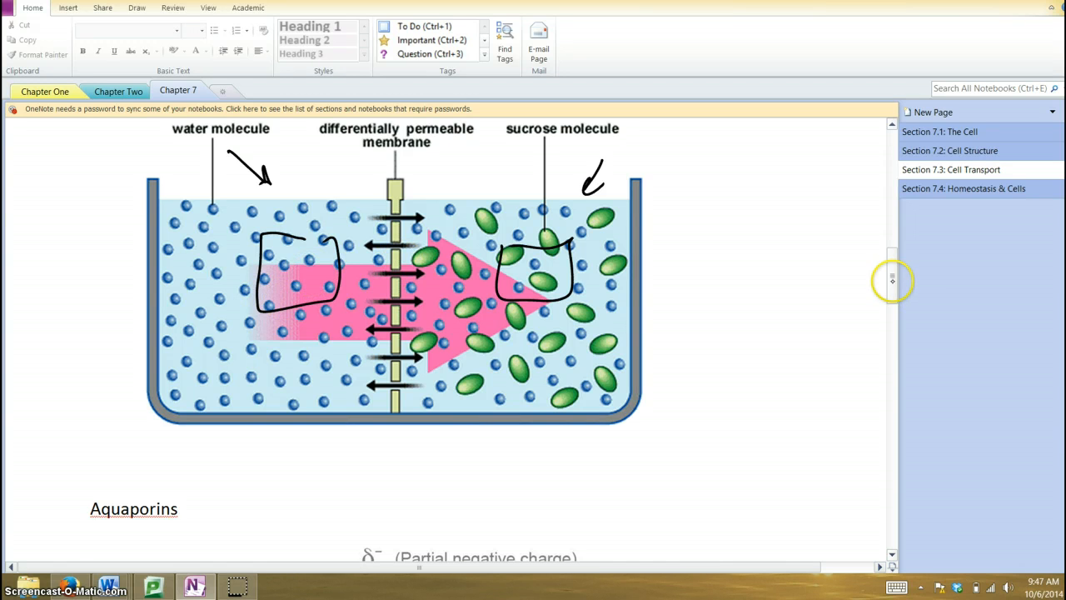
Scroll down to the hypotonic, isotonic and hypertonic solution images
{"action": "scroll", "scroll_direction": "down", "scroll_amount": 3}
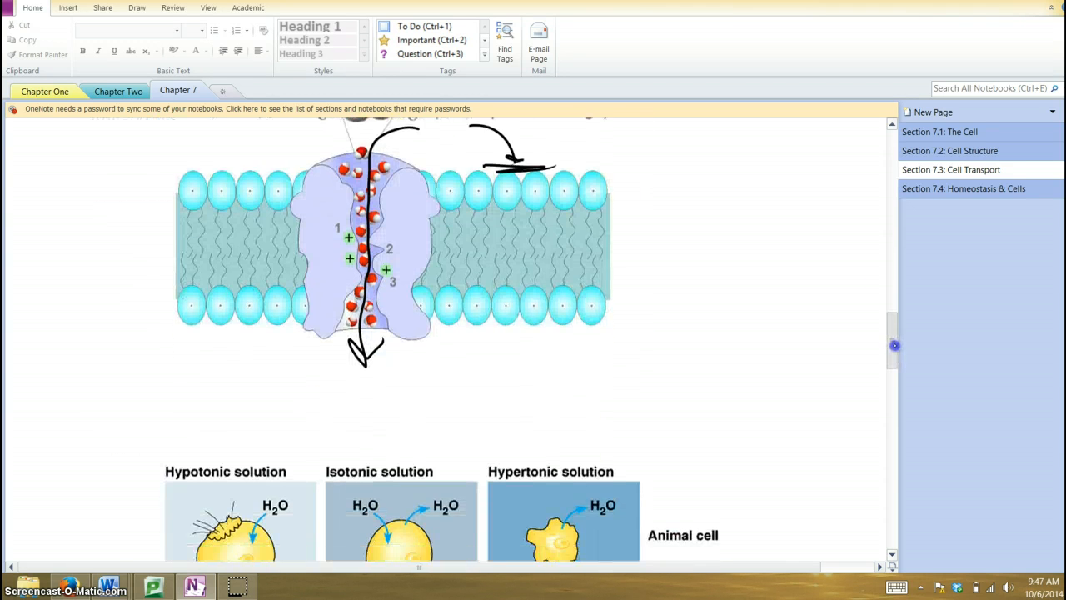
{"action": "scroll", "scroll_direction": "down", "scroll_amount": 3}
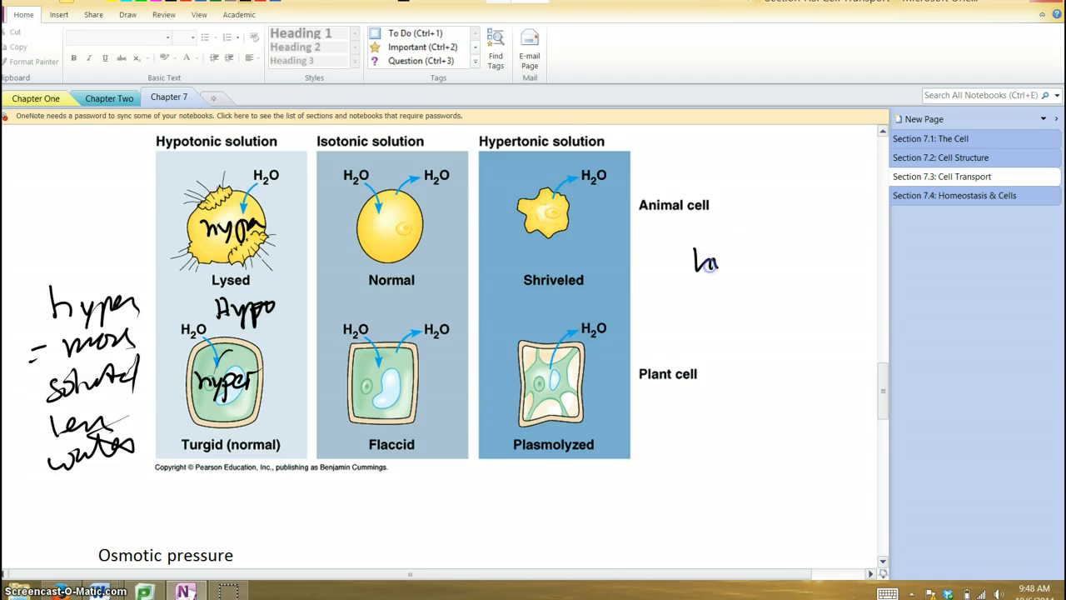
Handwrite 'hypo – less solute, more water' right of the diagram beside the Animal cell label
{"action": "left_click_drag", "start_coordinate": [699, 267], "coordinate": [766, 262]}
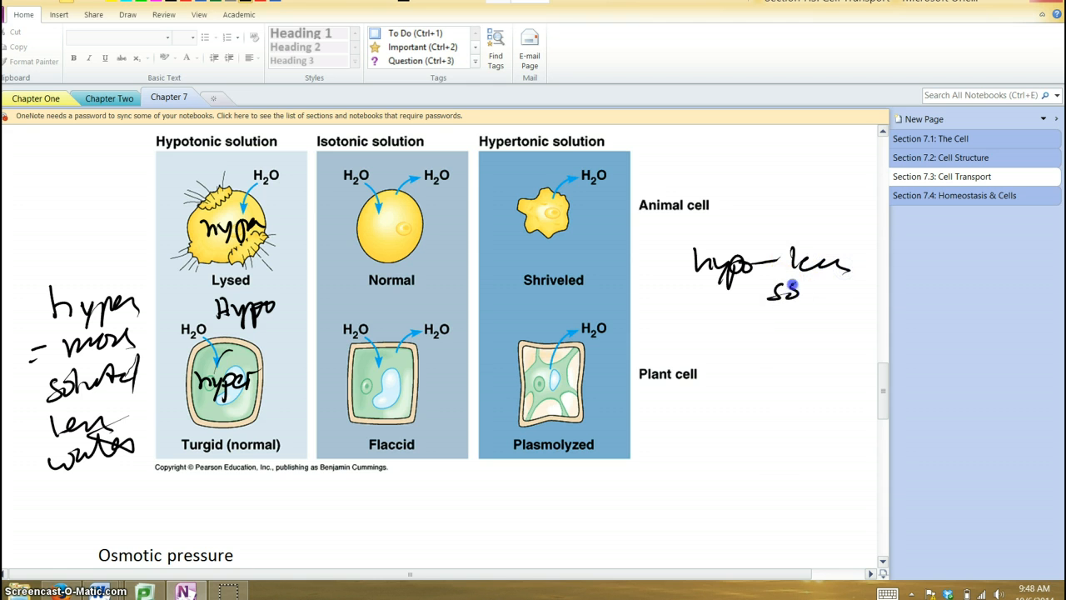
{"action": "left_click_drag", "start_coordinate": [767, 287], "coordinate": [779, 333]}
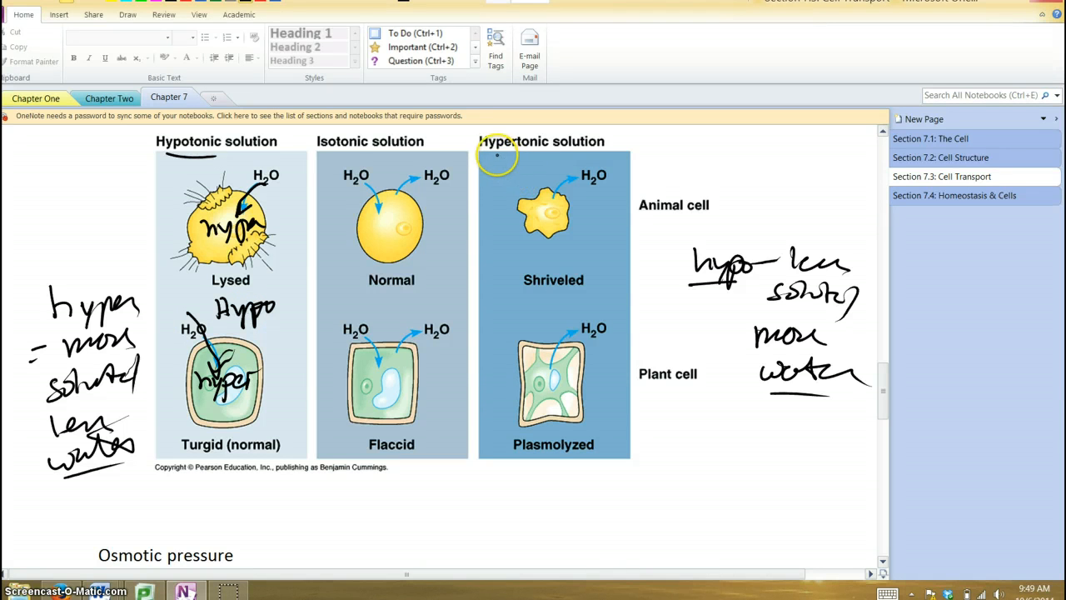
Underline Hypertonic solution, arrow 'hypo' and 'hyper' labels to the cells, and circle Lysed
{"action": "left_click_drag", "start_coordinate": [483, 158], "coordinate": [608, 159]}
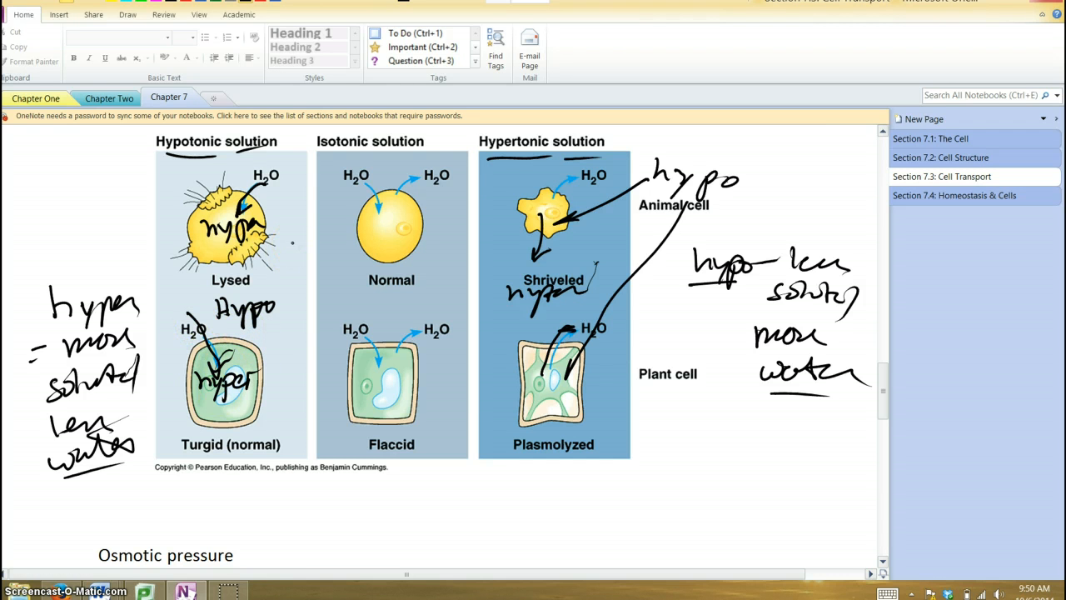
{"action": "left_click", "coordinate": [246, 413]}
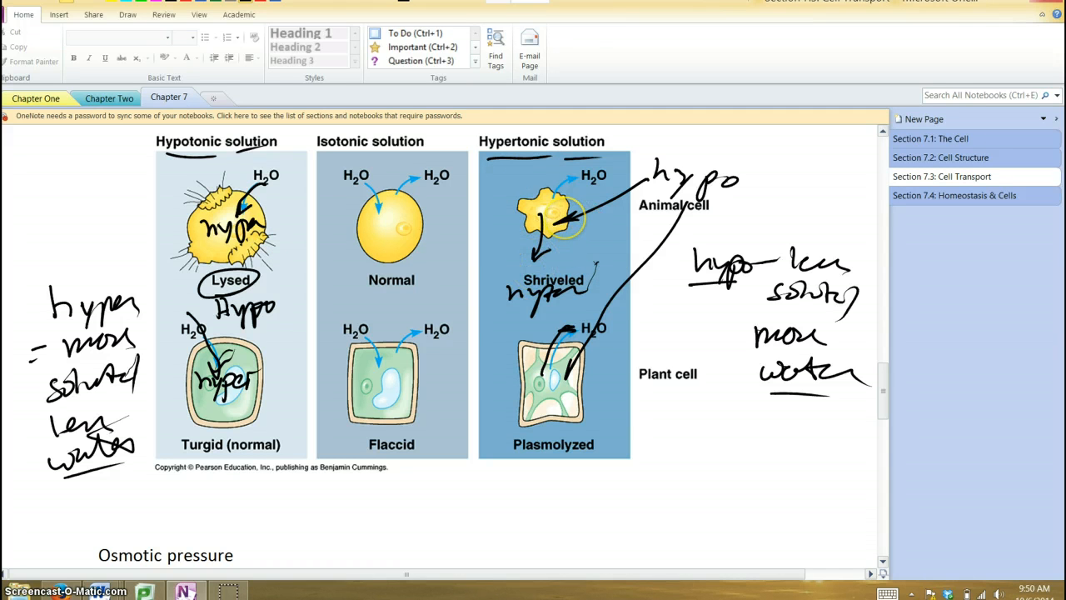
{"action": "left_click_drag", "start_coordinate": [558, 208], "coordinate": [566, 250]}
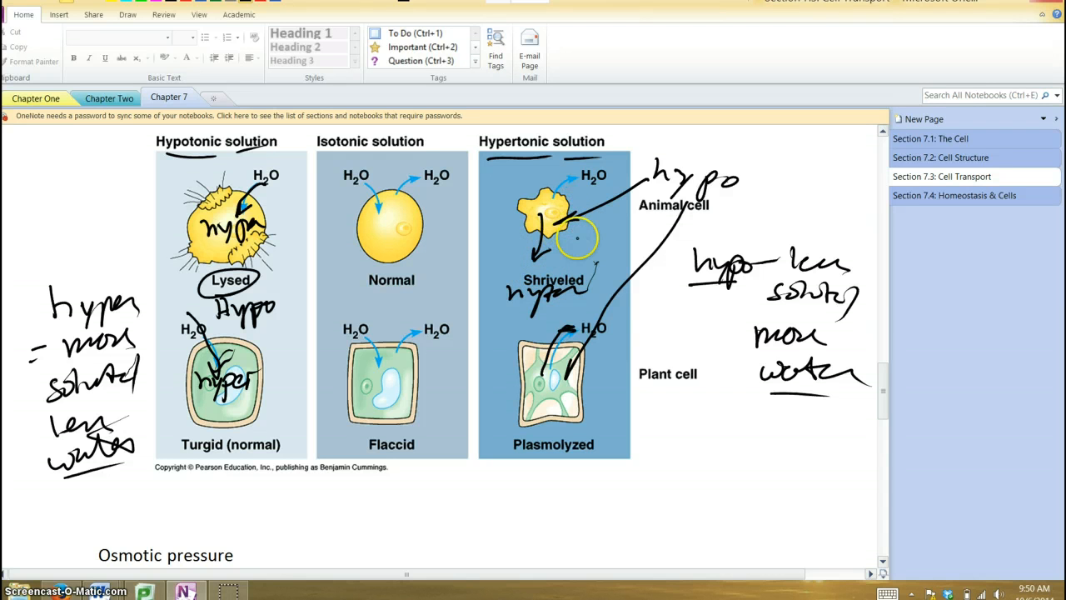
{"action": "mouse_move", "coordinate": [583, 458]}
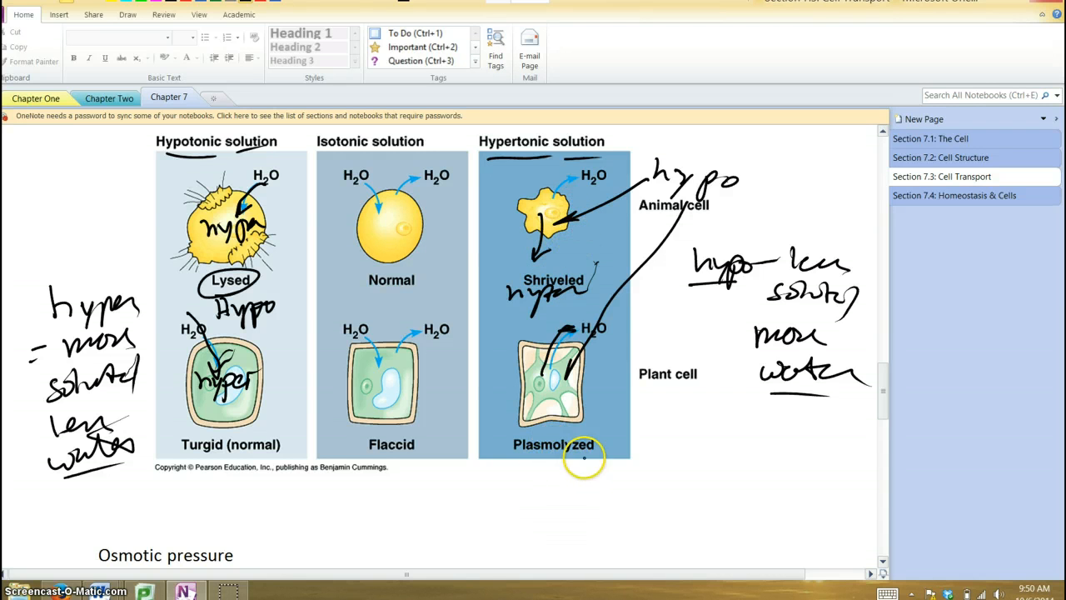
{"action": "mouse_move", "coordinate": [565, 357]}
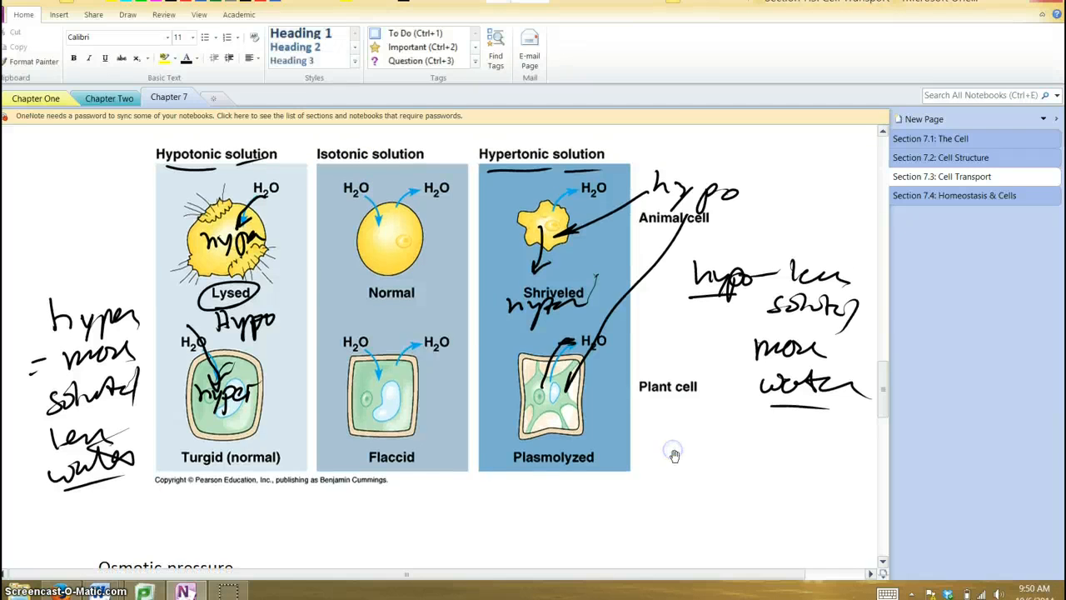
{"action": "mouse_move", "coordinate": [675, 456]}
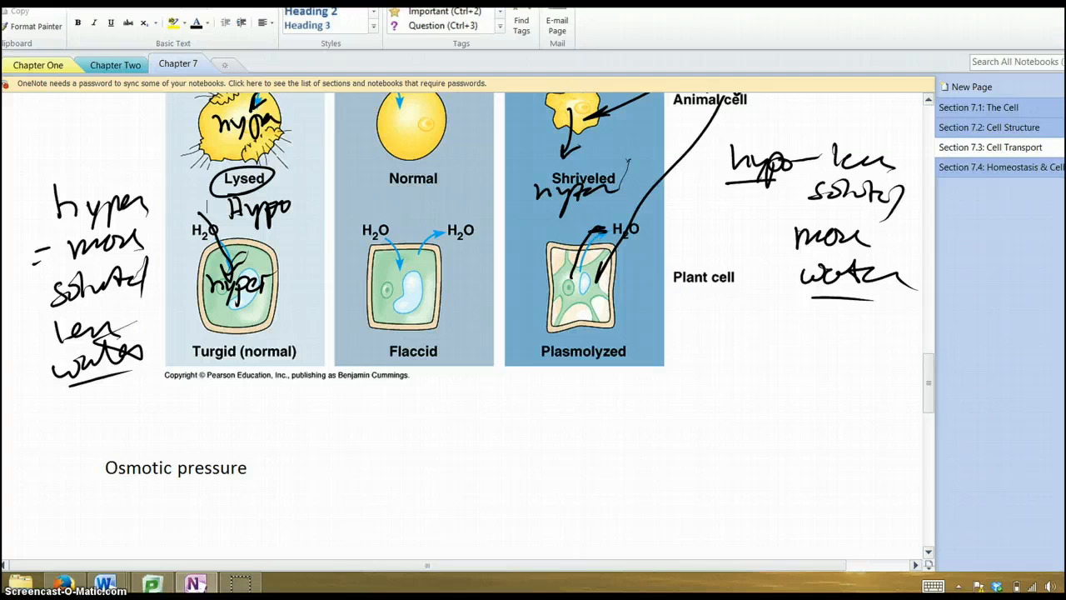
Circle the 'Turgid (normal)' label on the plant cell diagram
{"action": "scroll", "scroll_direction": "down", "scroll_amount": 3}
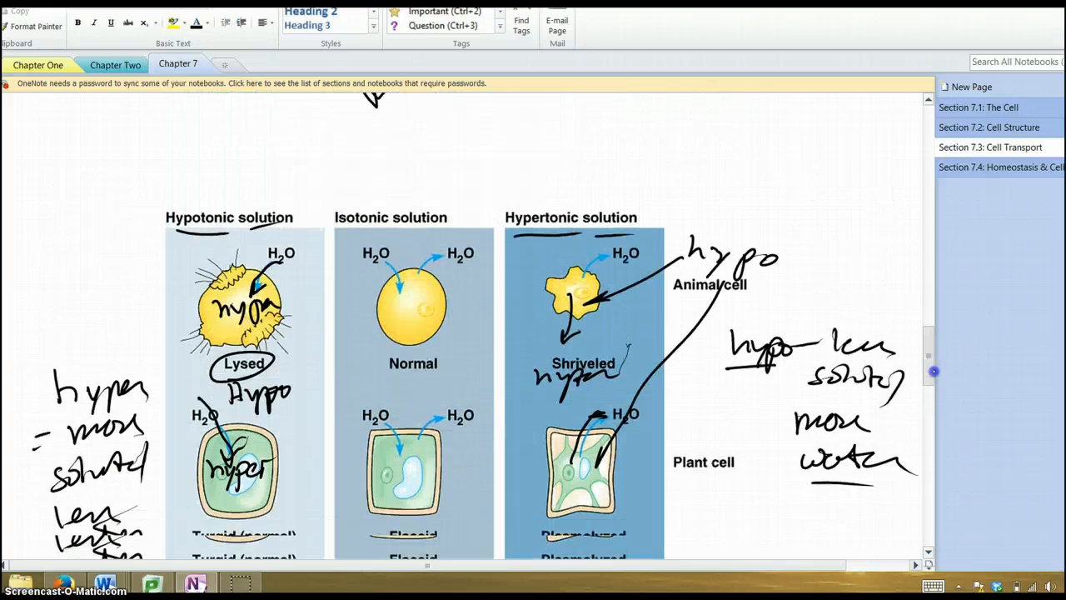
{"action": "scroll", "scroll_direction": "down", "scroll_amount": 3}
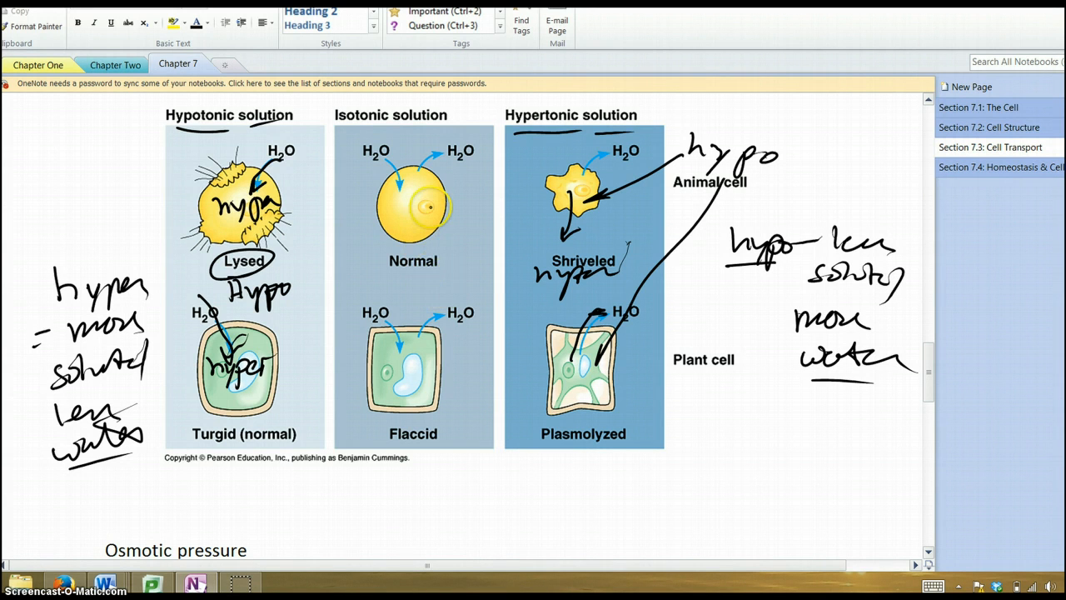
{"action": "left_click_drag", "start_coordinate": [399, 180], "coordinate": [450, 225]}
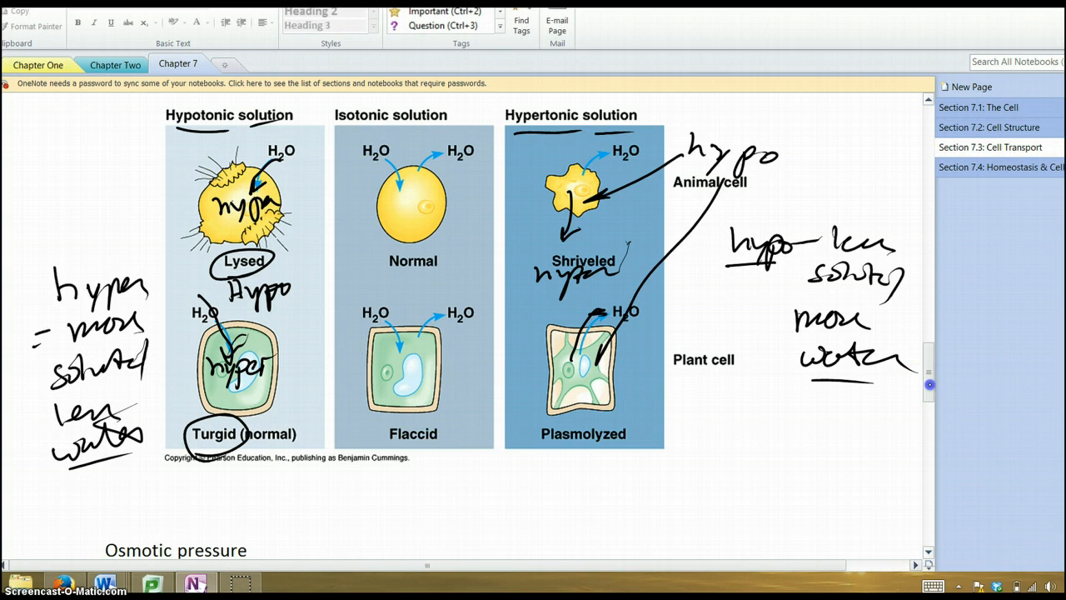
{"action": "scroll", "scroll_direction": "down", "scroll_amount": 3}
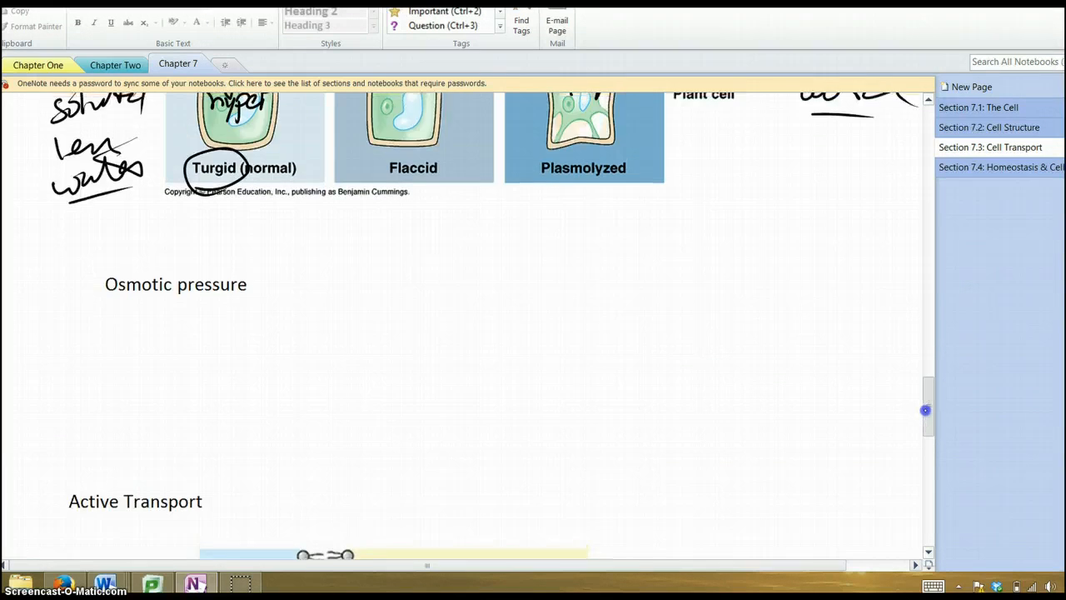
Underline Osmotic pressure and sketch crossed axes with '↓ H2O' and '↑ pressure' notes
{"action": "scroll", "scroll_direction": "down", "scroll_amount": 3}
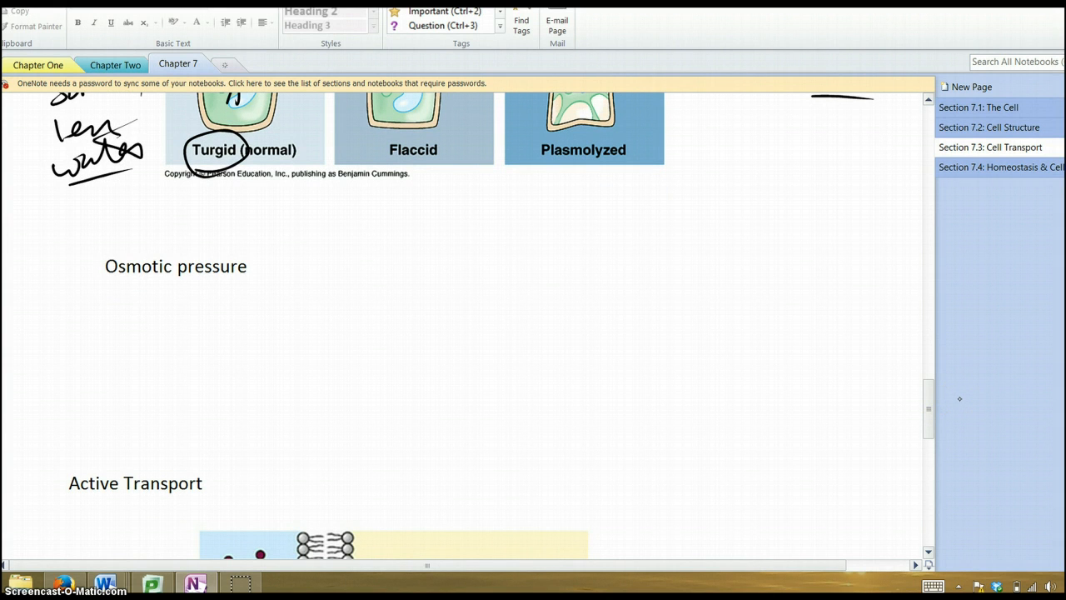
{"action": "left_click_drag", "start_coordinate": [113, 281], "coordinate": [242, 279]}
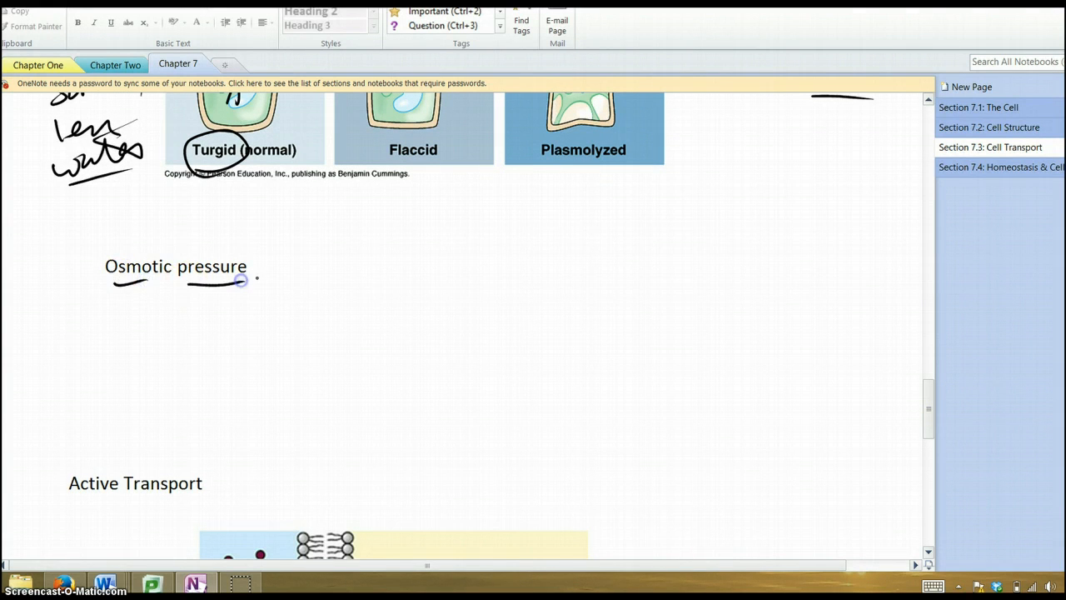
{"action": "left_click_drag", "start_coordinate": [453, 265], "coordinate": [445, 420]}
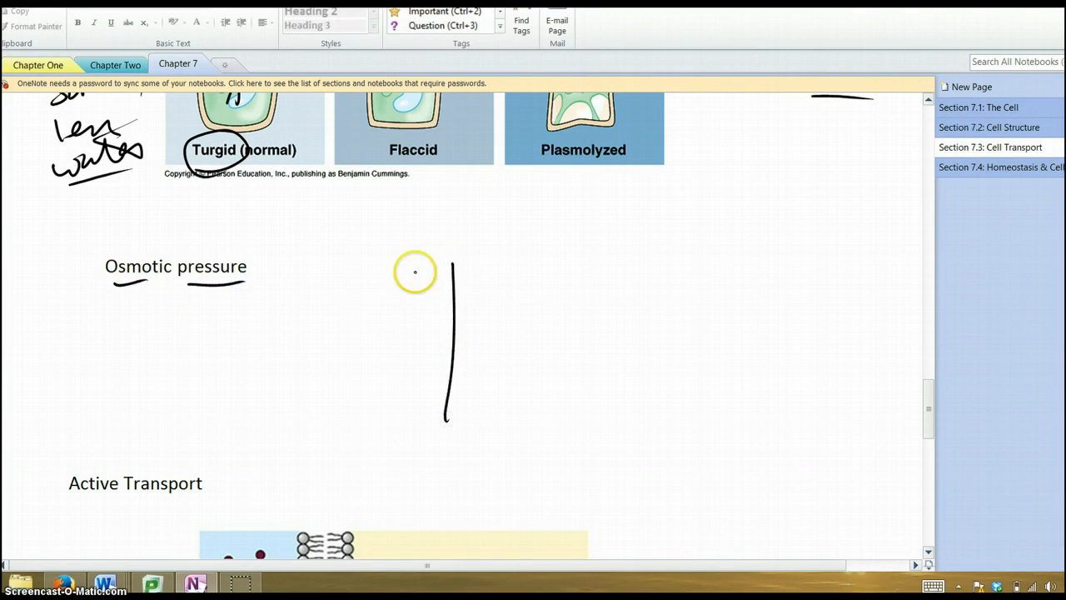
{"action": "left_click_drag", "start_coordinate": [342, 329], "coordinate": [500, 333]}
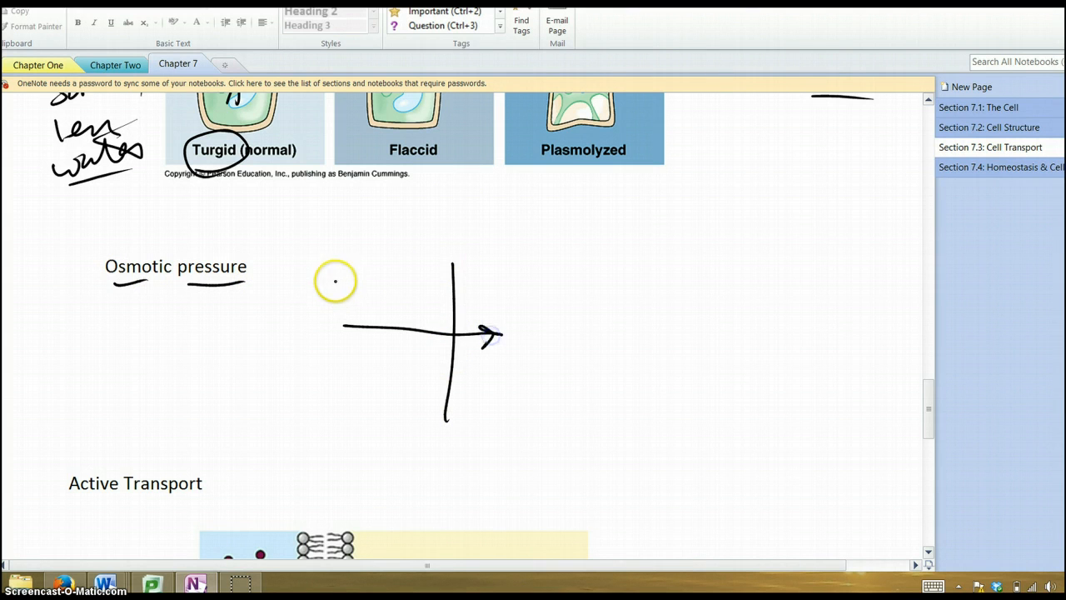
{"action": "type", "text": "H2O"}
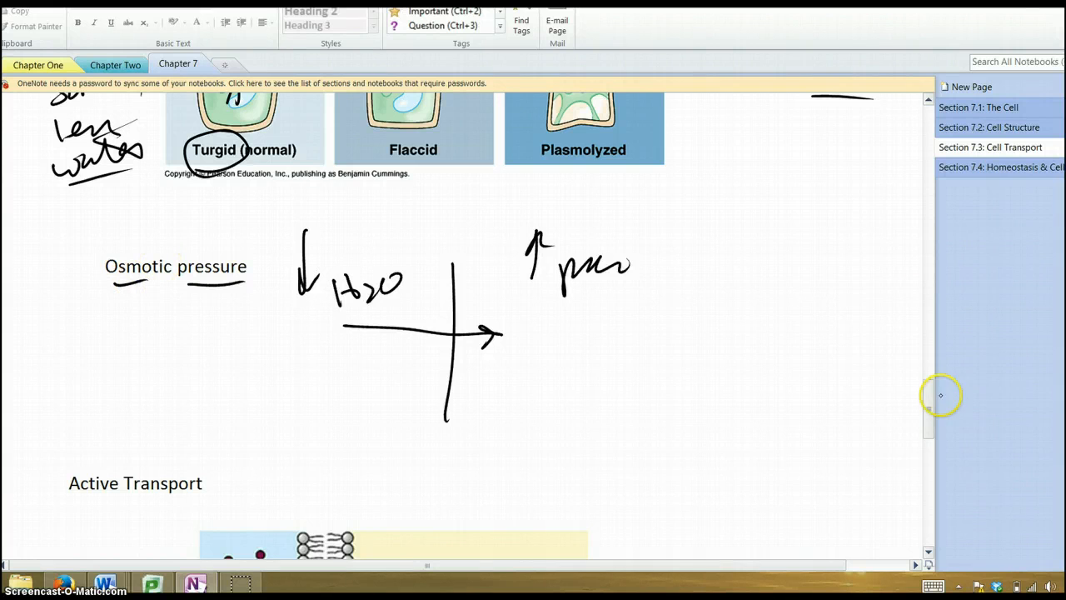
{"action": "mouse_move", "coordinate": [935, 410]}
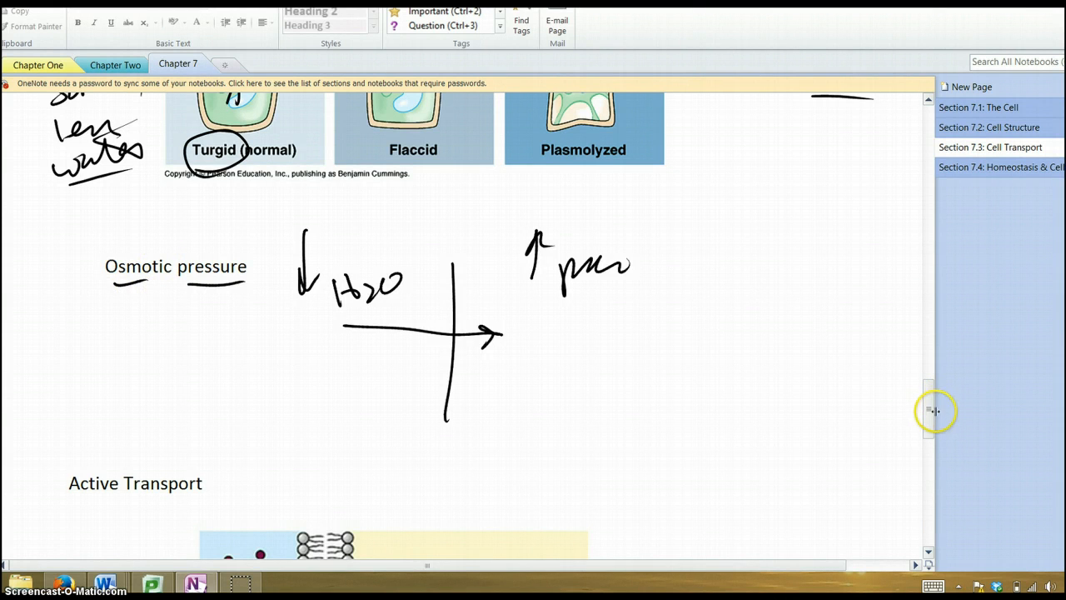
{"action": "scroll", "scroll_direction": "down", "scroll_amount": 3}
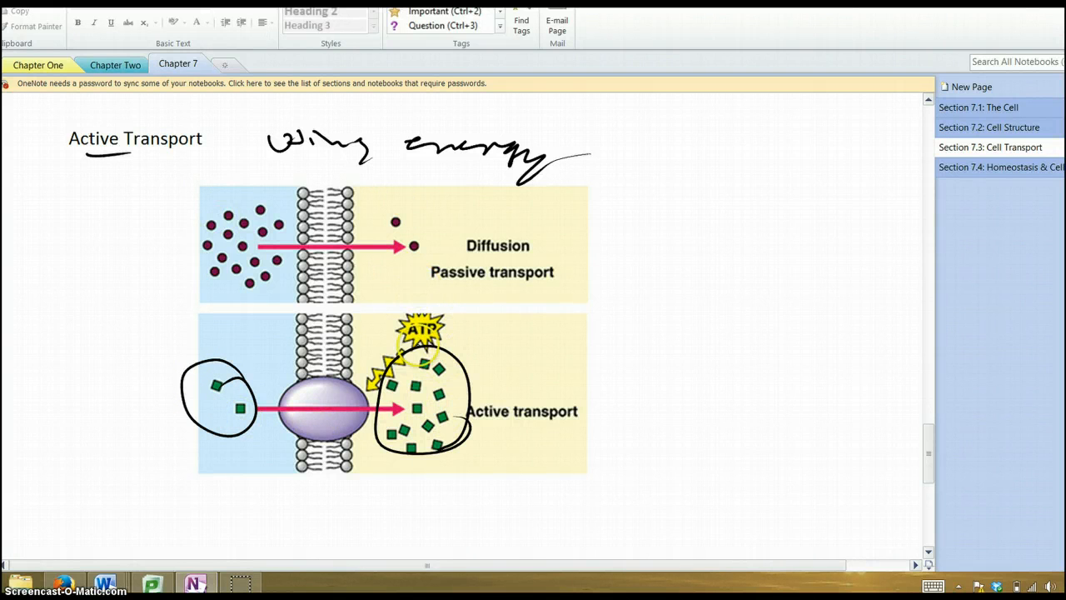
Circle the ATP burst in the Active Transport diagram, then scroll down toward Endocytosis
{"action": "left_click_drag", "start_coordinate": [396, 313], "coordinate": [454, 358]}
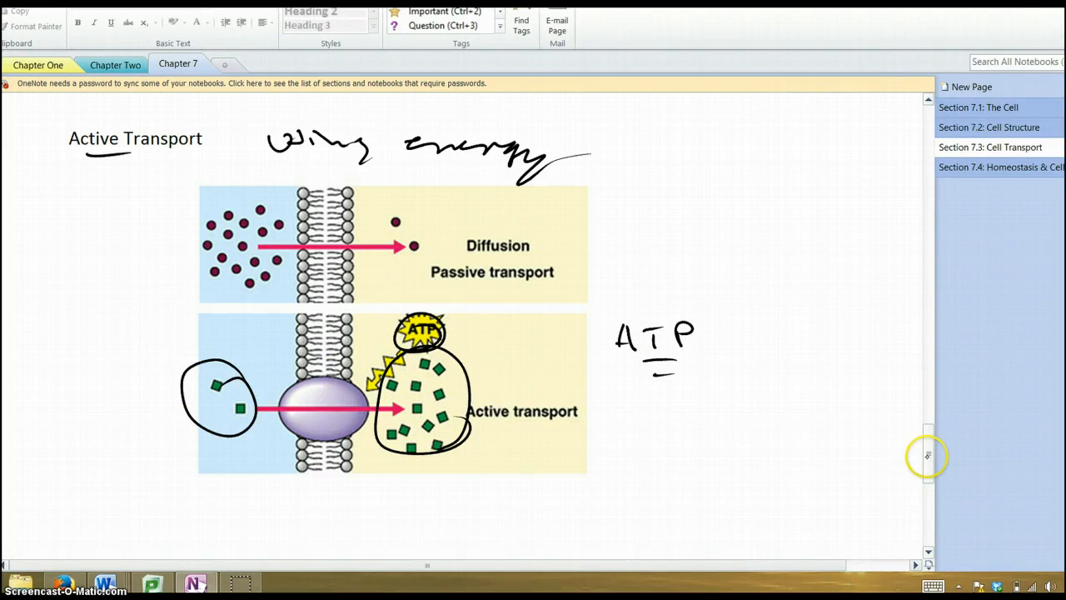
{"action": "scroll", "scroll_direction": "down", "scroll_amount": 3}
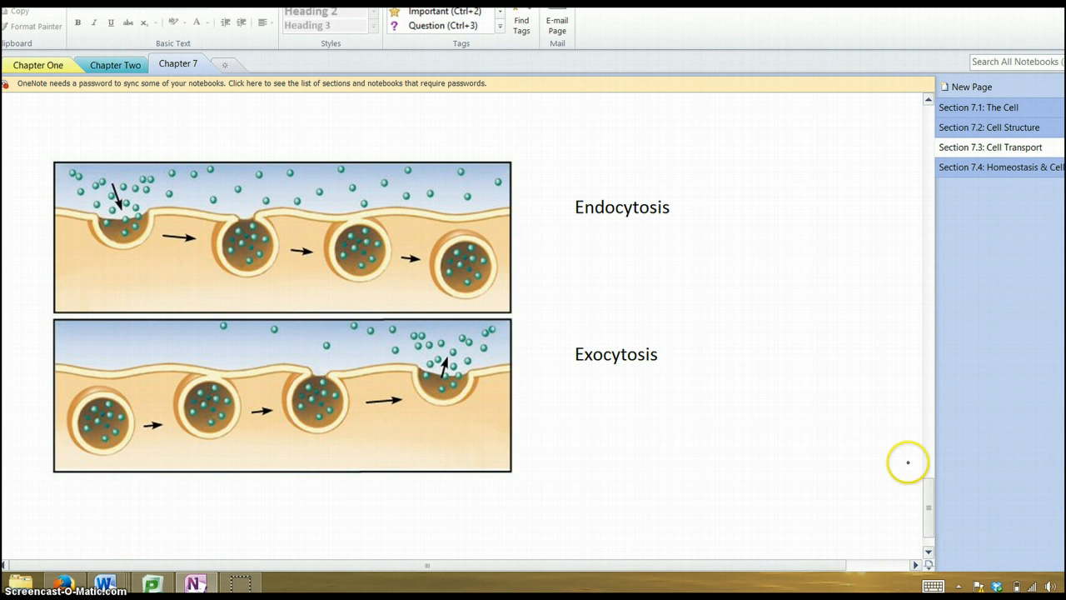
{"action": "mouse_move", "coordinate": [170, 250]}
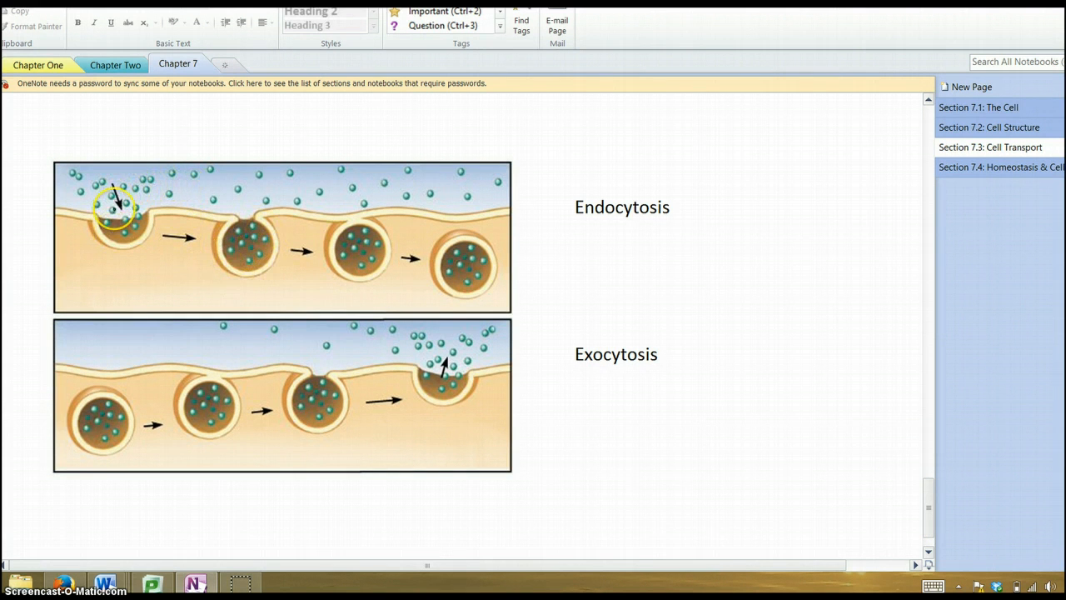
{"action": "mouse_move", "coordinate": [565, 122]}
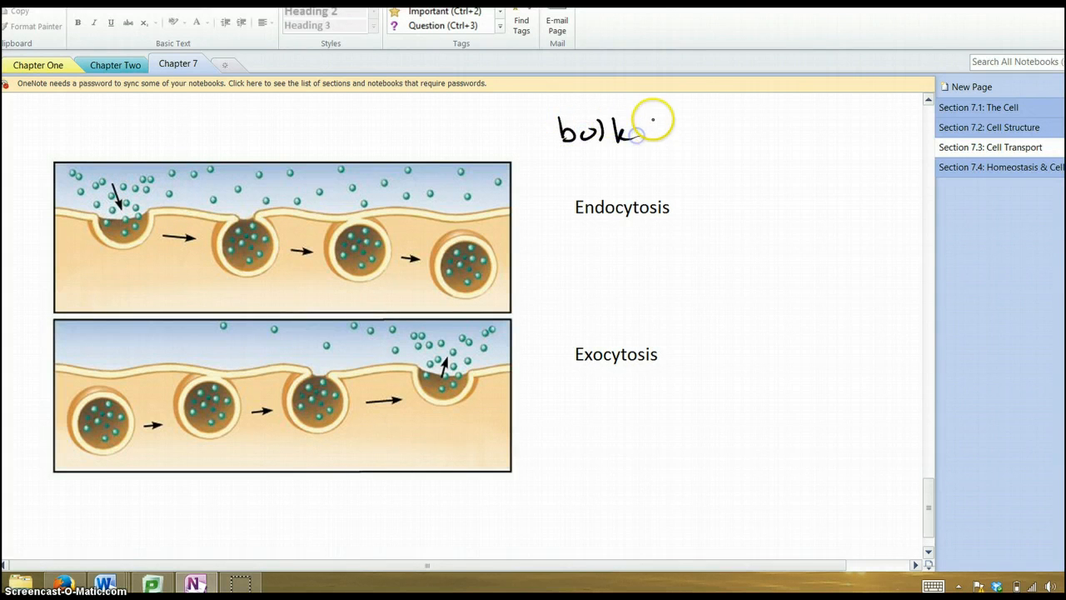
Write 'bulk transport' above Endocytosis and underline the Endocytosis and Exocytosis headings
{"action": "left_click_drag", "start_coordinate": [642, 142], "coordinate": [763, 150]}
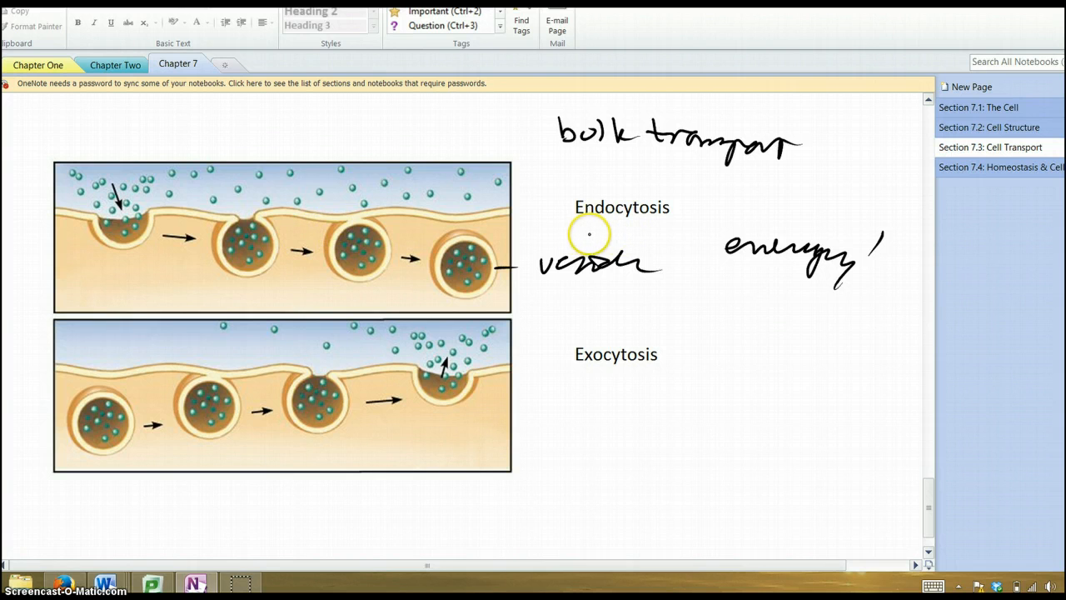
{"action": "left_click_drag", "start_coordinate": [563, 227], "coordinate": [663, 226]}
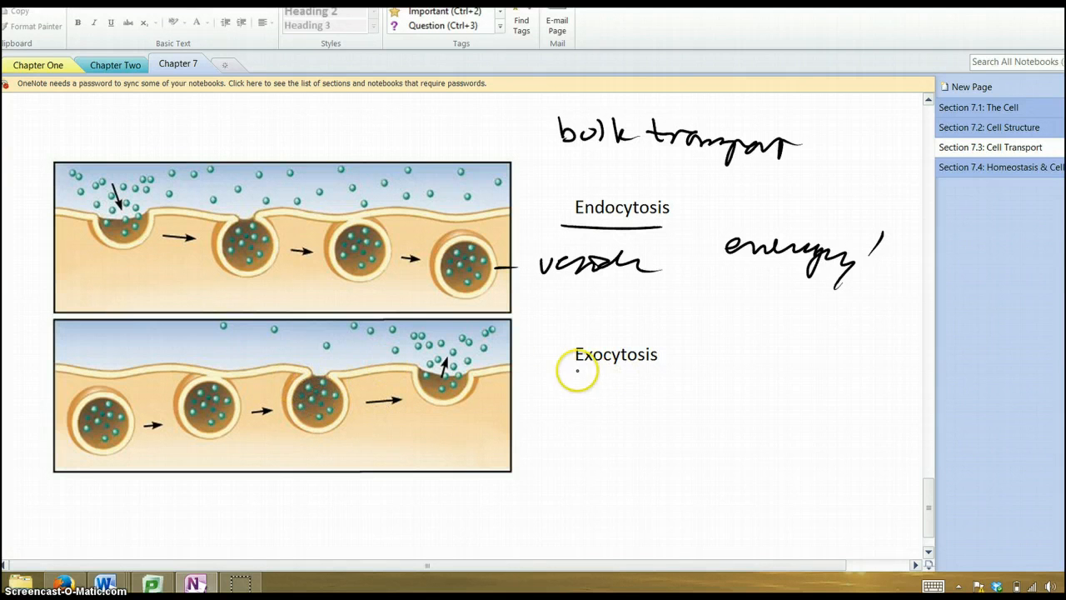
{"action": "left_click_drag", "start_coordinate": [575, 371], "coordinate": [662, 366]}
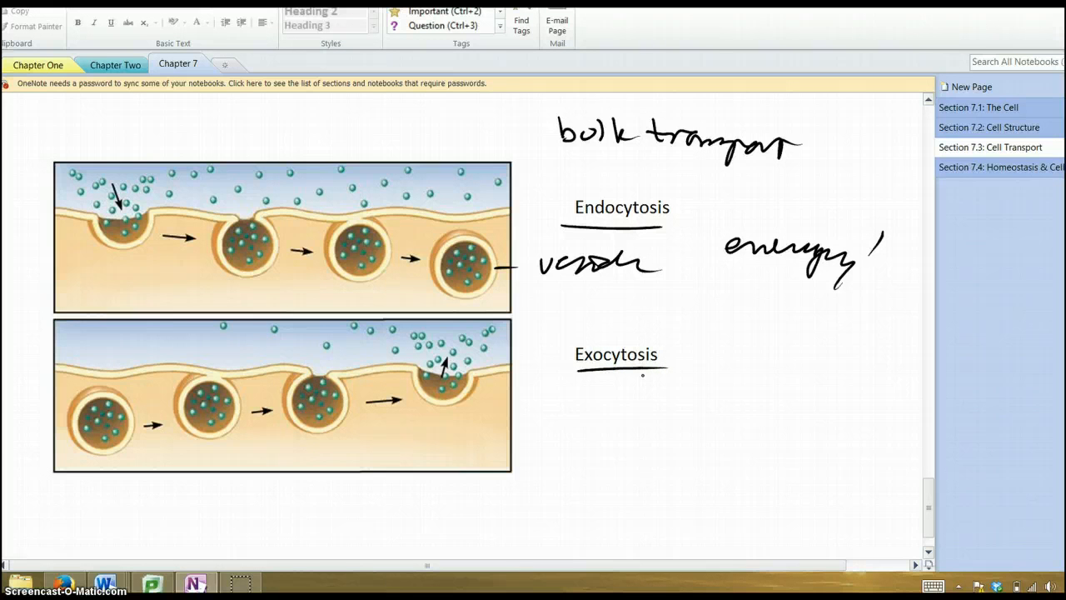
{"action": "left_click", "coordinate": [1000, 167]}
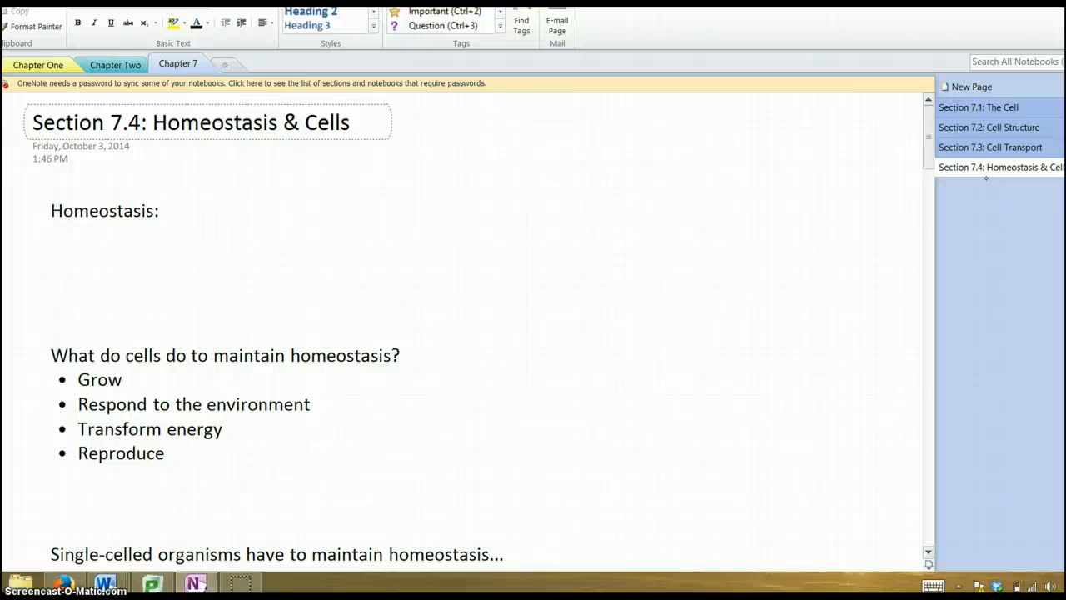
Handwrite '– constant condition' beside Homeostasis and underline the Reproduce bullet
{"action": "left_click_drag", "start_coordinate": [205, 213], "coordinate": [284, 212]}
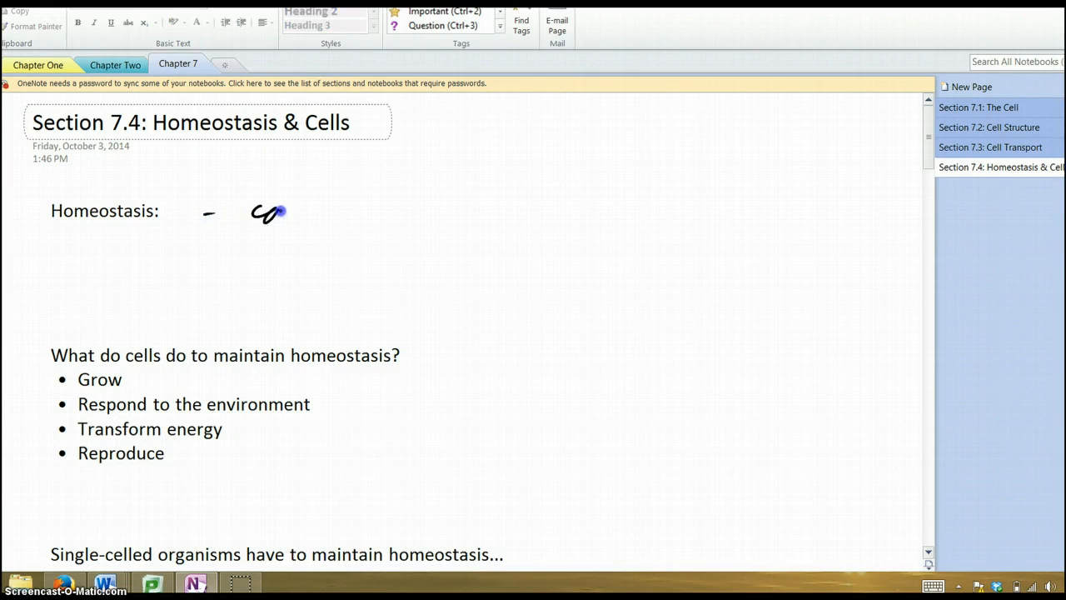
{"action": "left_click_drag", "start_coordinate": [250, 213], "coordinate": [425, 212]}
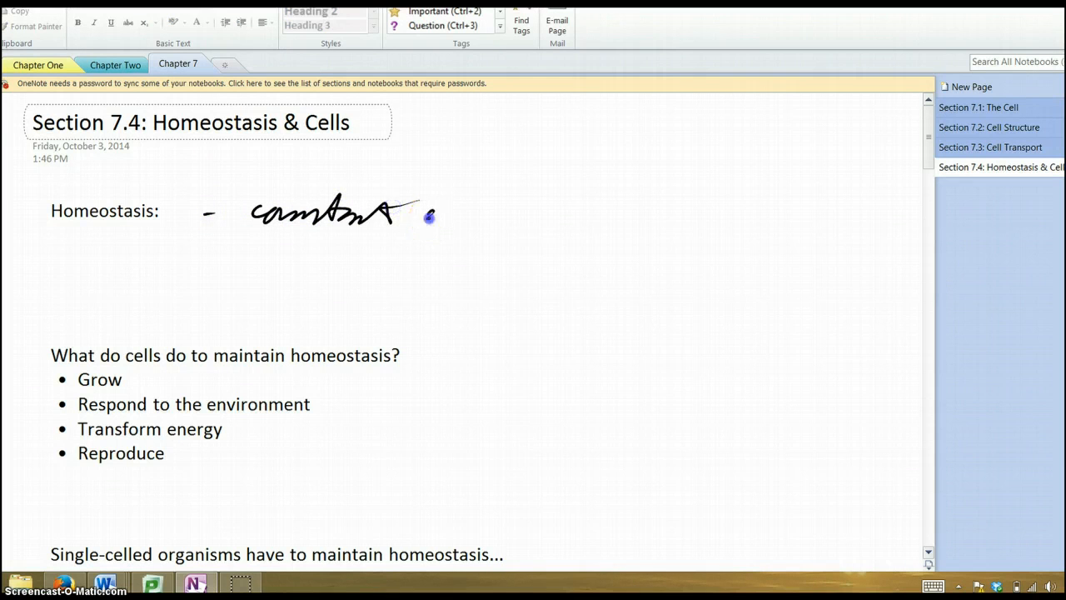
{"action": "left_click_drag", "start_coordinate": [429, 221], "coordinate": [579, 225]}
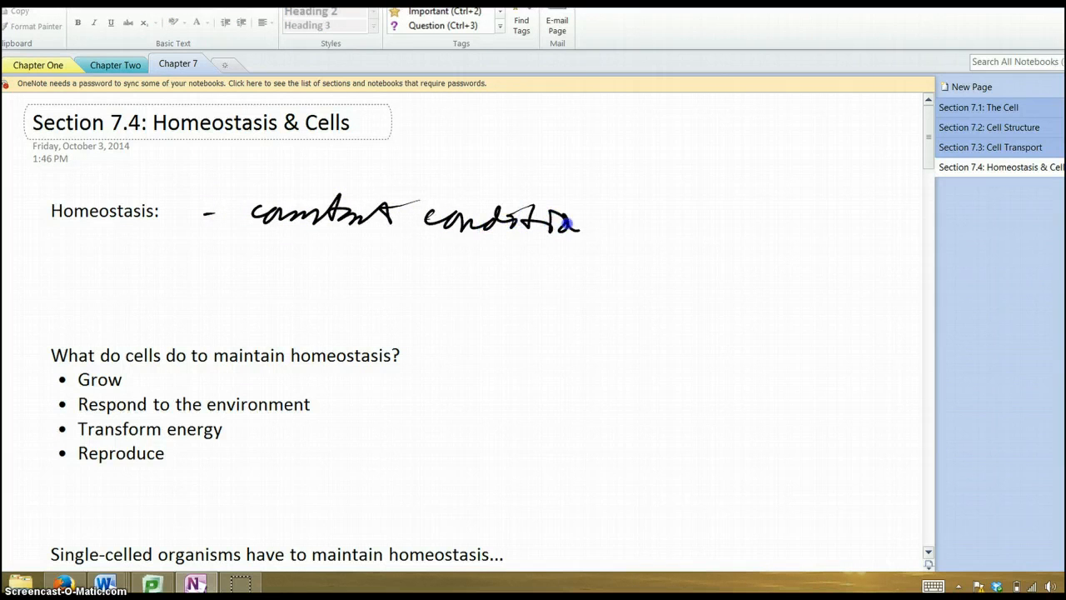
{"action": "left_click_drag", "start_coordinate": [567, 223], "coordinate": [633, 233]}
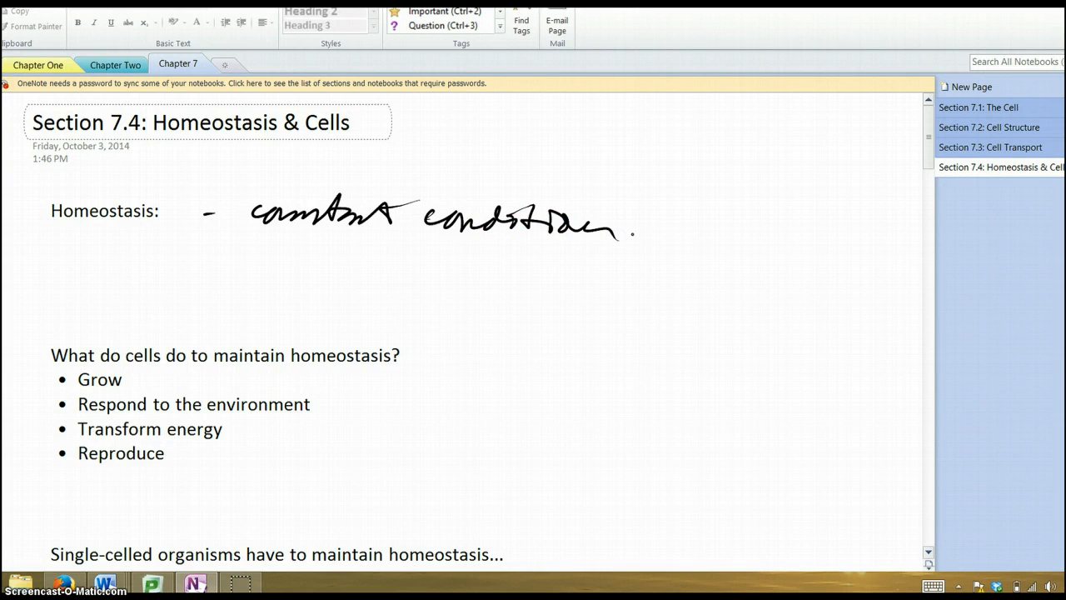
{"action": "scroll", "scroll_direction": "down", "scroll_amount": 3}
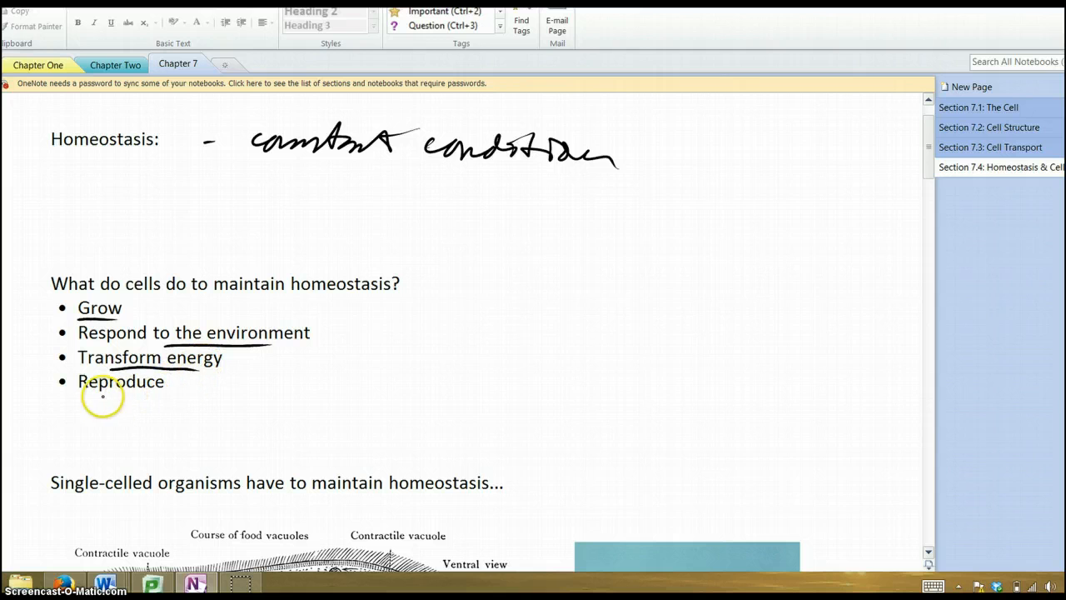
{"action": "left_click_drag", "start_coordinate": [77, 404], "coordinate": [163, 404]}
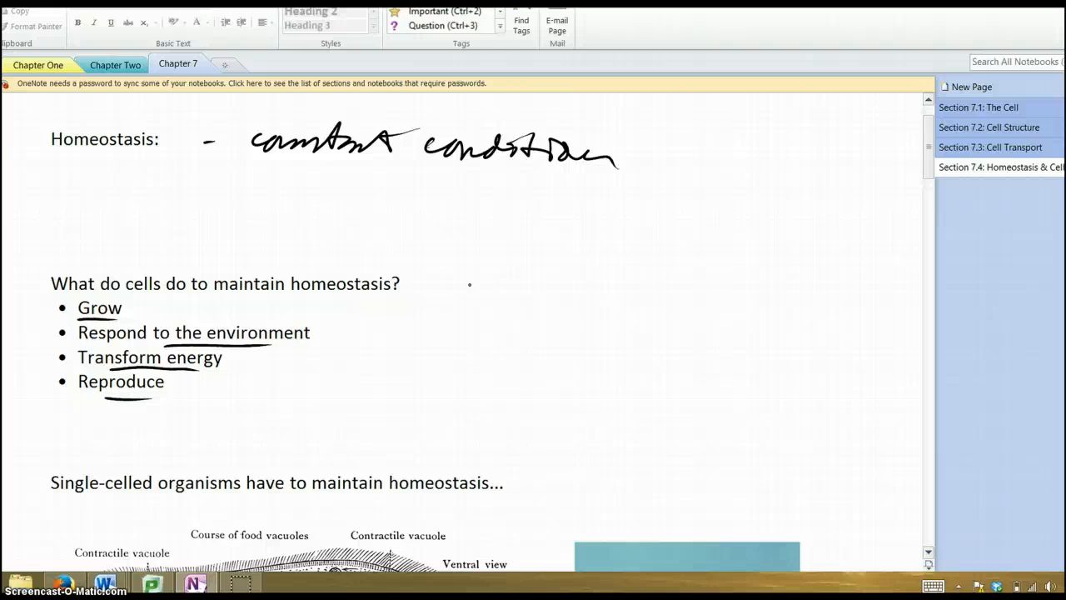
Scroll to the paramecium drawing and underline the Contractile vacuole label
{"action": "scroll", "scroll_direction": "down", "scroll_amount": 3}
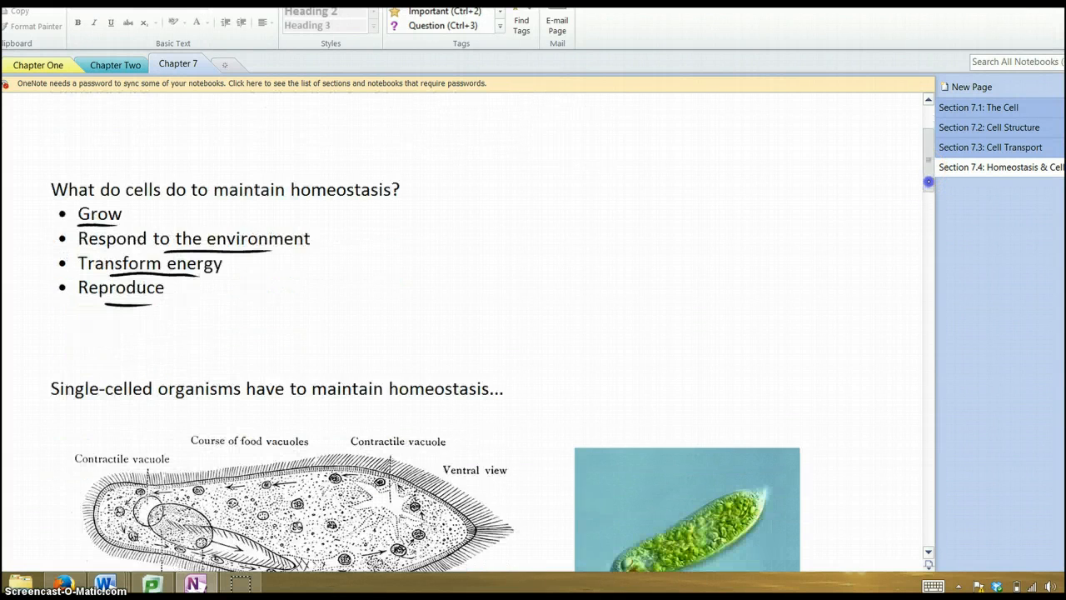
{"action": "scroll", "scroll_direction": "down", "scroll_amount": 3}
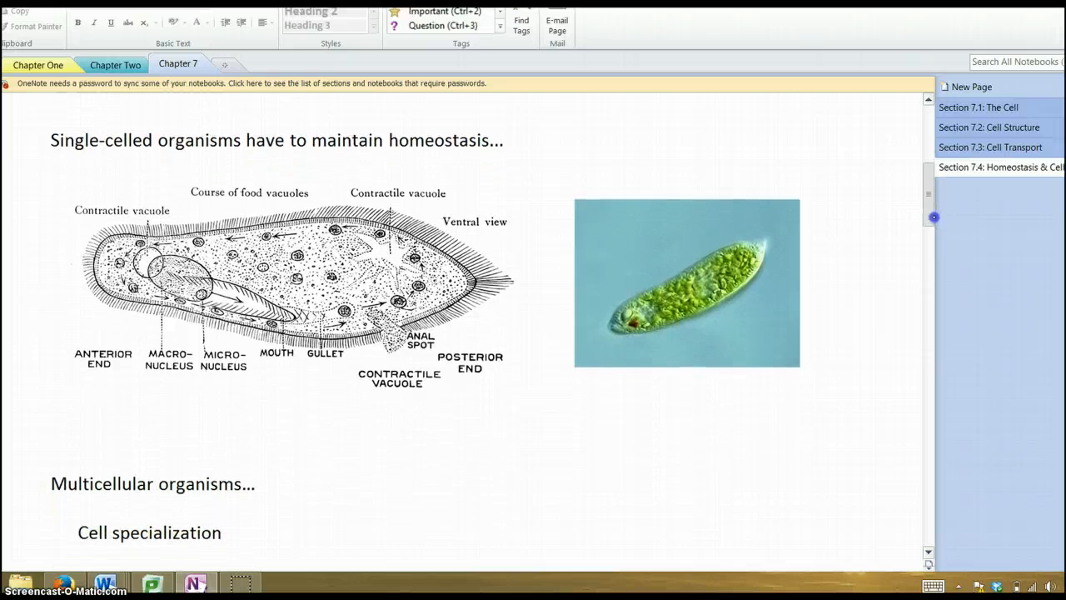
{"action": "scroll", "scroll_direction": "down", "scroll_amount": 3}
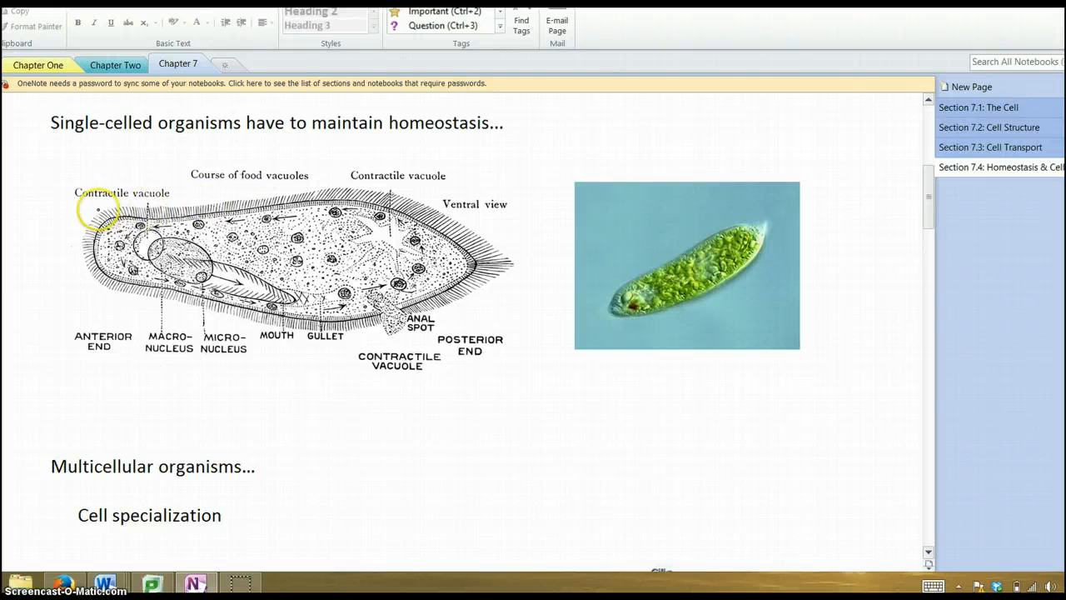
{"action": "left_click_drag", "start_coordinate": [79, 207], "coordinate": [170, 207]}
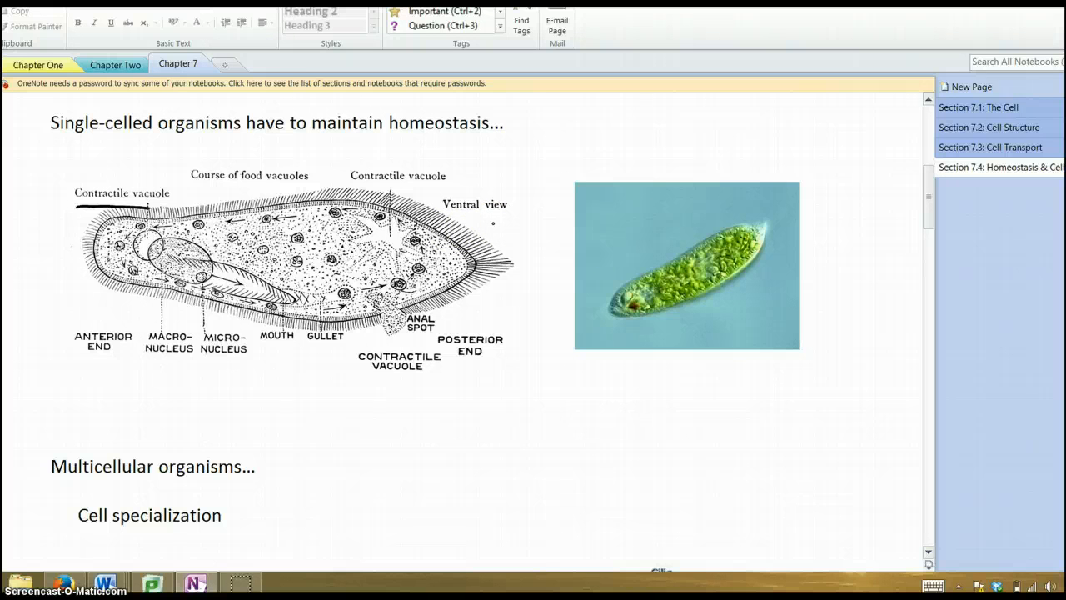
Draw arrows toward the food vacuoles, gullet and anterior end, and out of the contractile vacuole
{"action": "left_click_drag", "start_coordinate": [358, 145], "coordinate": [304, 221]}
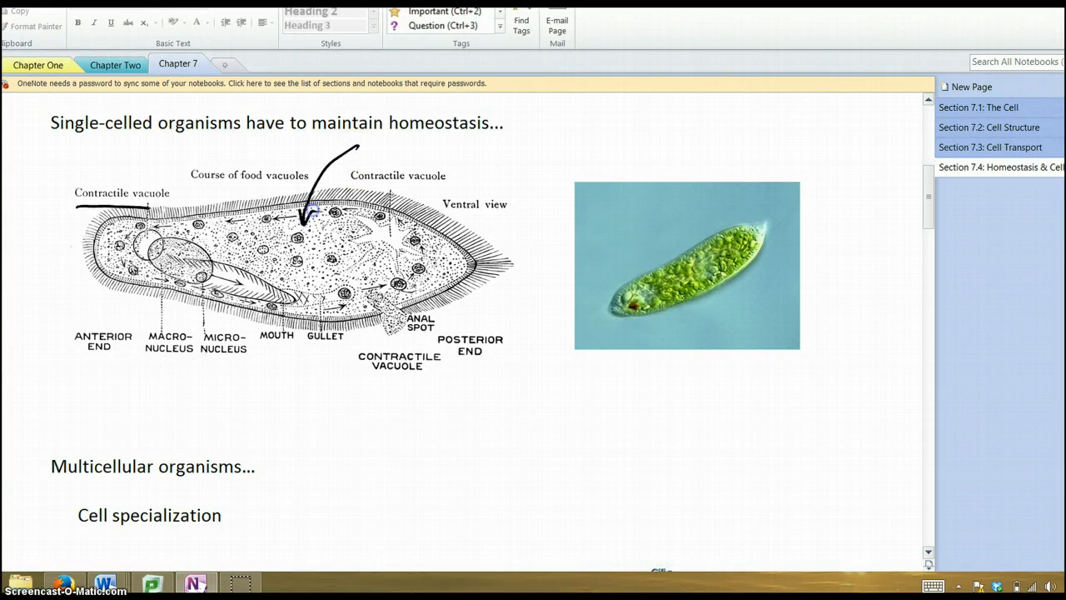
{"action": "left_click_drag", "start_coordinate": [325, 402], "coordinate": [342, 293]}
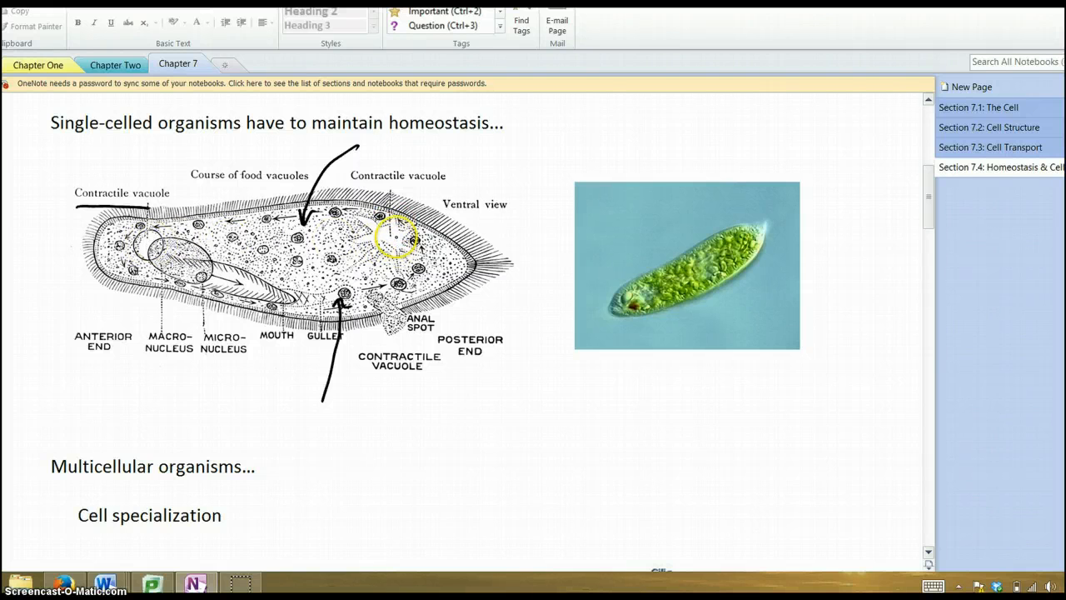
{"action": "left_click_drag", "start_coordinate": [399, 237], "coordinate": [154, 246]}
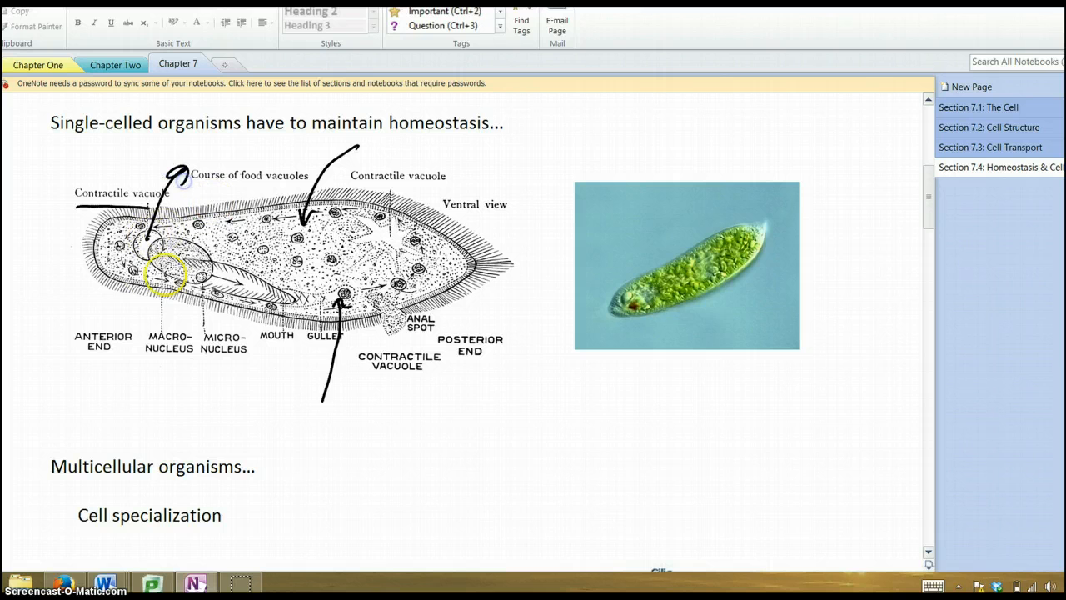
{"action": "left_click_drag", "start_coordinate": [150, 266], "coordinate": [100, 342]}
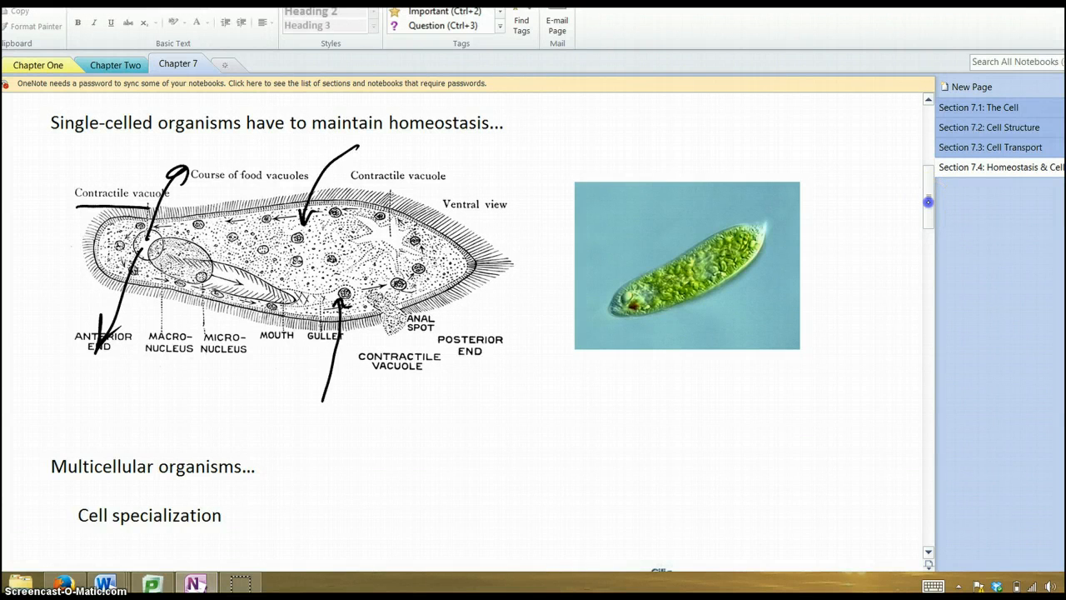
{"action": "scroll", "scroll_direction": "down", "scroll_amount": 3}
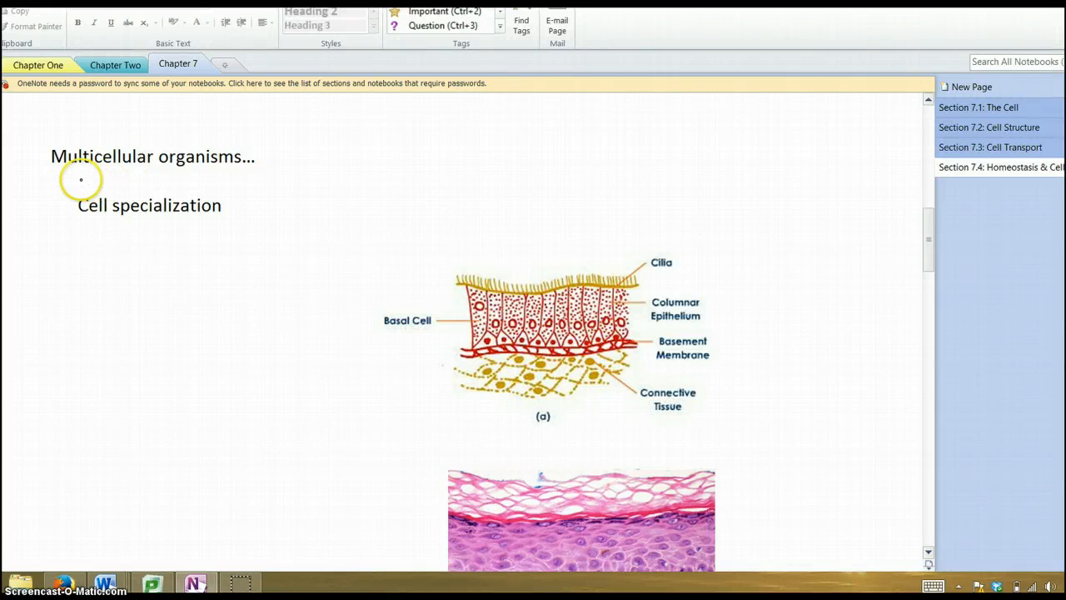
Underline Multicellular organisms, add O2/CO2 marks on the lung tissue, and label 'blood'
{"action": "left_click_drag", "start_coordinate": [67, 179], "coordinate": [129, 175]}
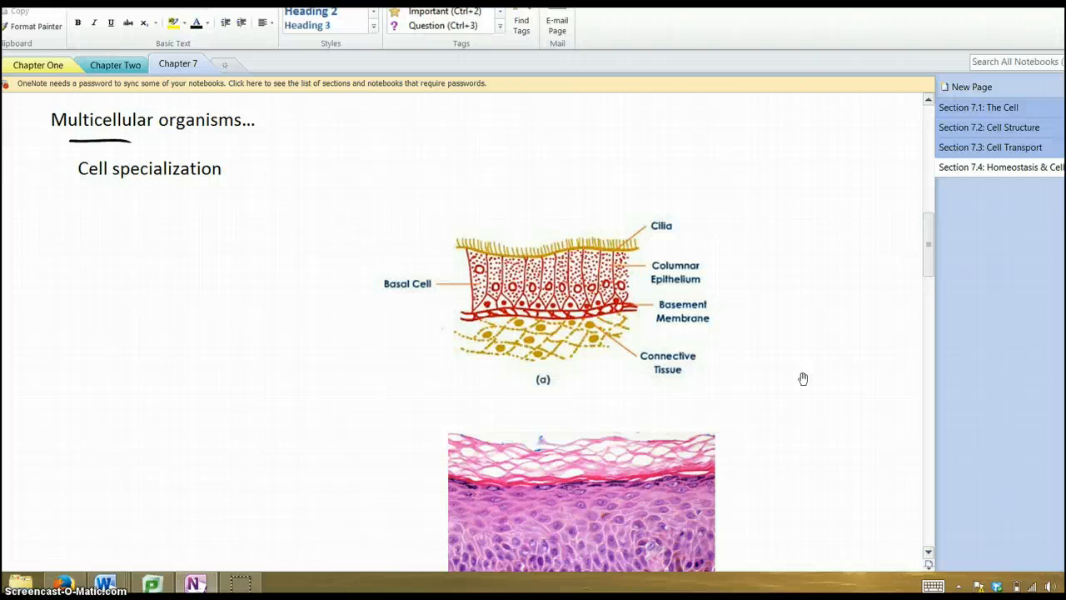
{"action": "scroll", "scroll_direction": "down", "scroll_amount": 3}
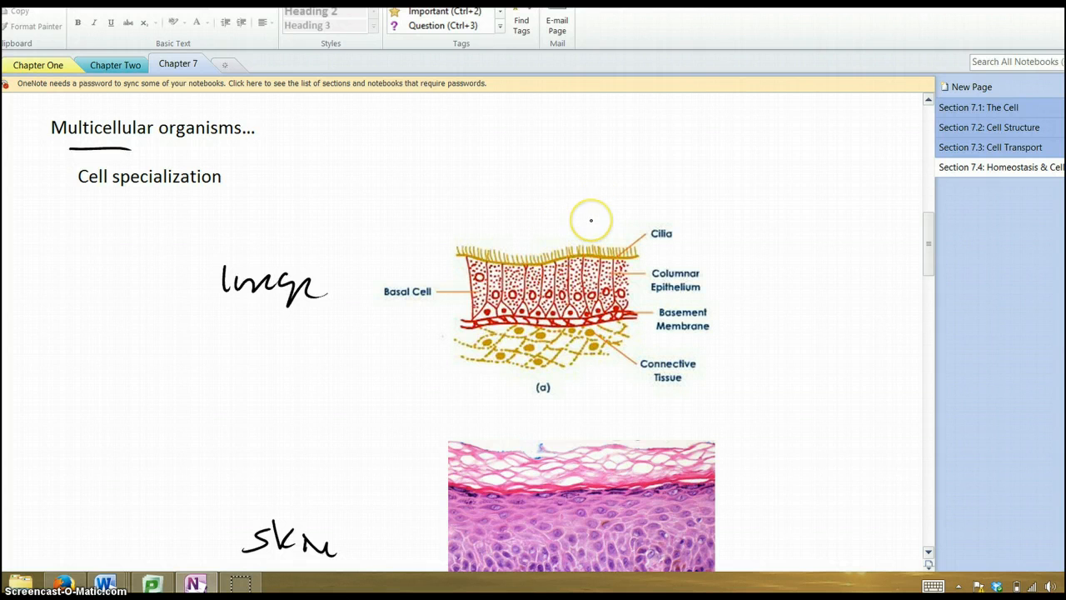
{"action": "mouse_move", "coordinate": [537, 234]}
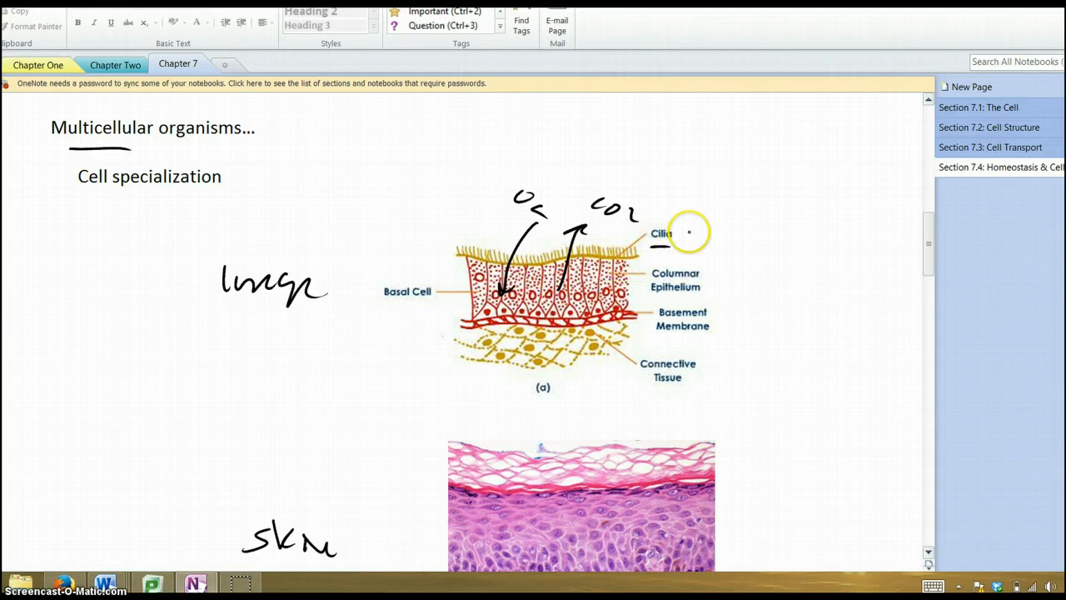
{"action": "left_click_drag", "start_coordinate": [629, 236], "coordinate": [762, 232]}
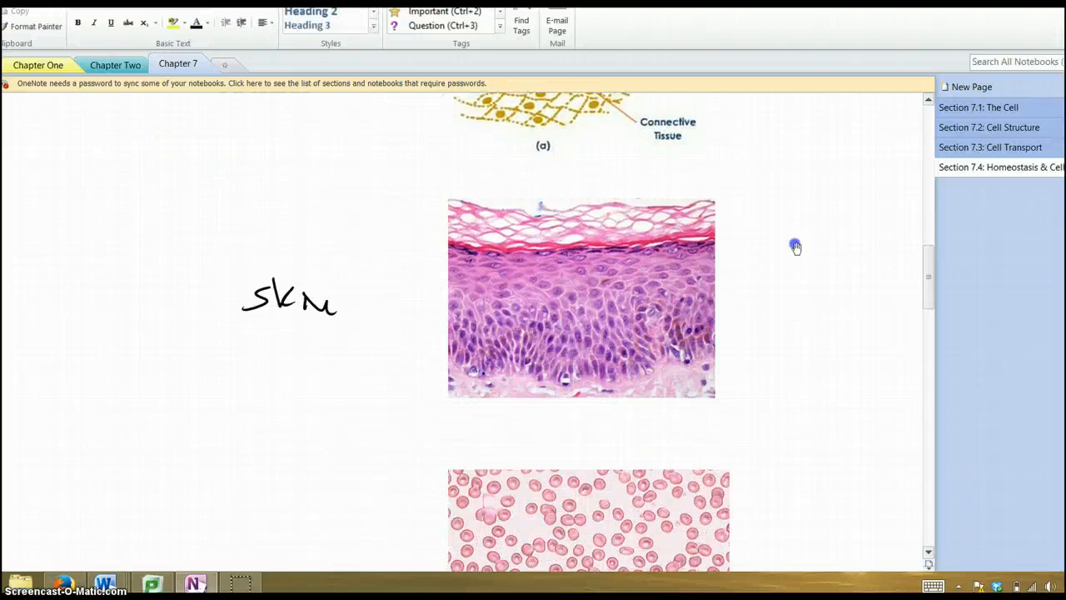
{"action": "scroll", "scroll_direction": "down", "scroll_amount": 3}
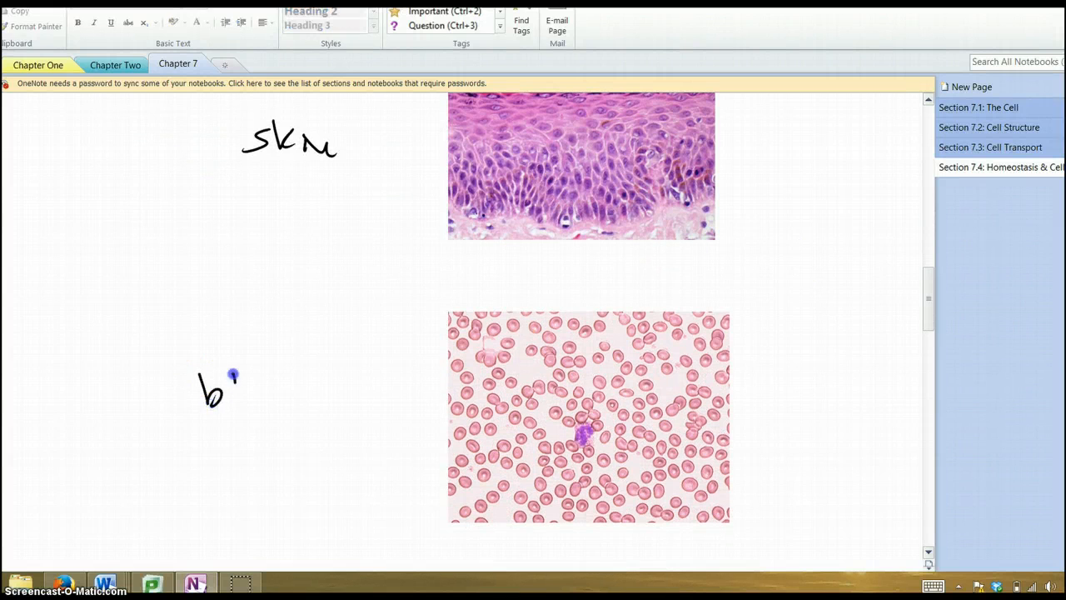
{"action": "left_click_drag", "start_coordinate": [233, 392], "coordinate": [299, 396]}
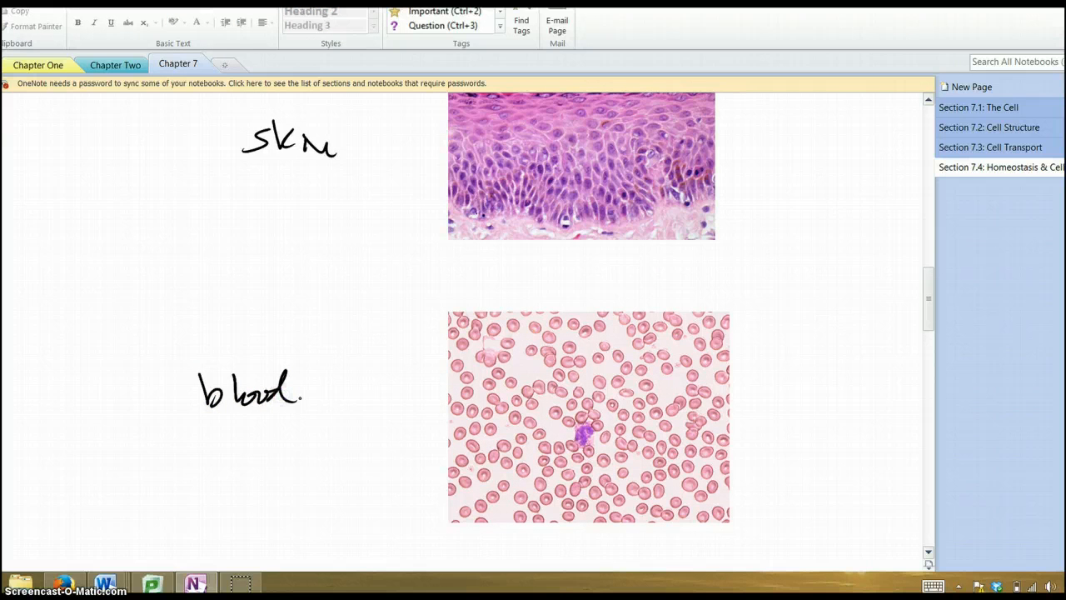
{"action": "scroll", "scroll_direction": "down", "scroll_amount": 3}
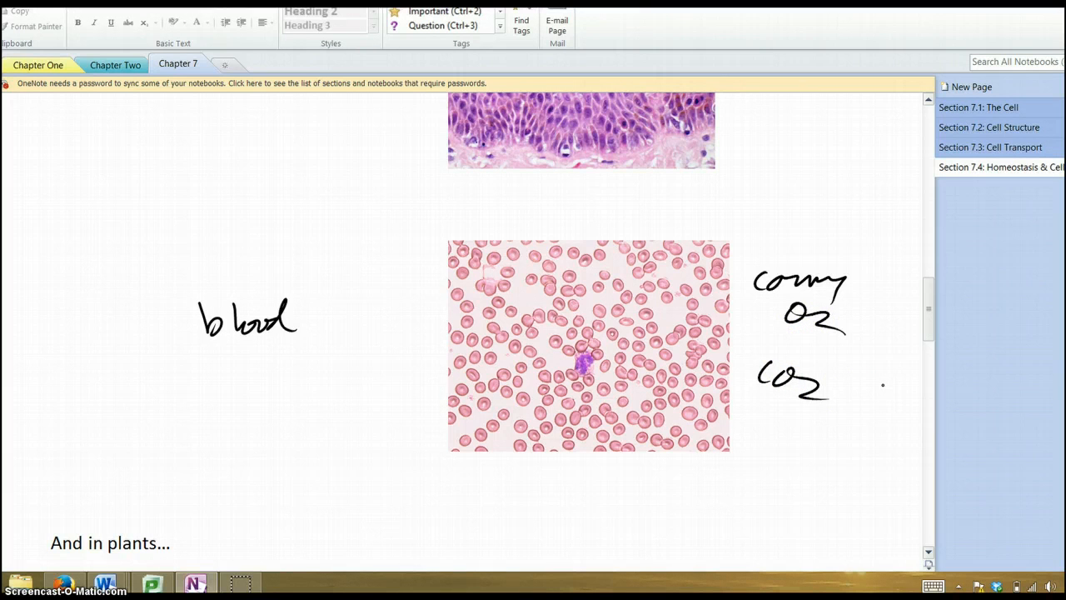
Outline the vein in the 'And in plants…' leaf cross-section
{"action": "scroll", "scroll_direction": "down", "scroll_amount": 3}
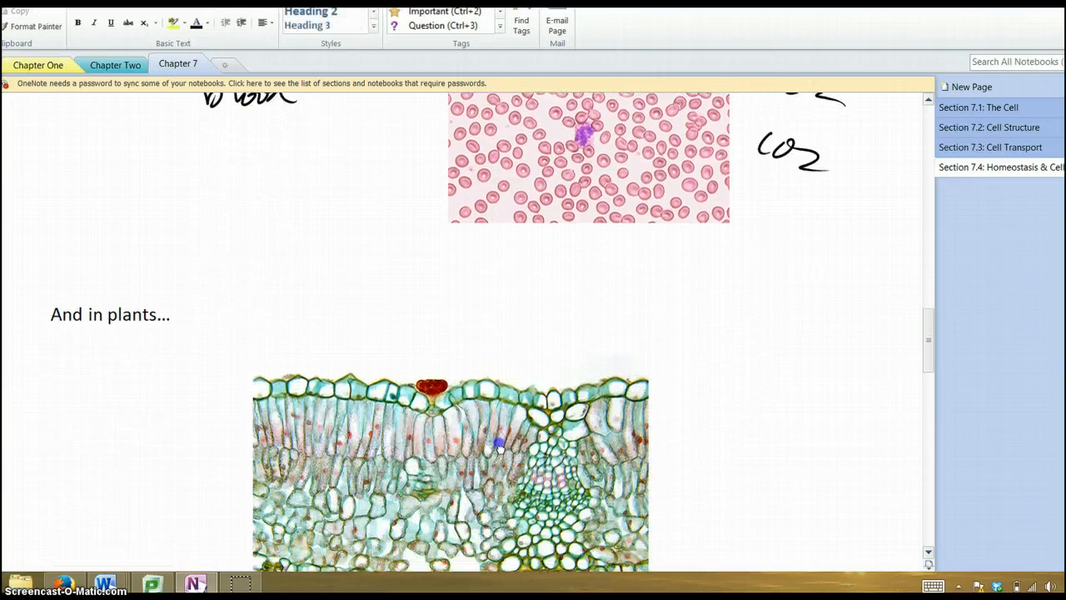
{"action": "scroll", "scroll_direction": "down", "scroll_amount": 3}
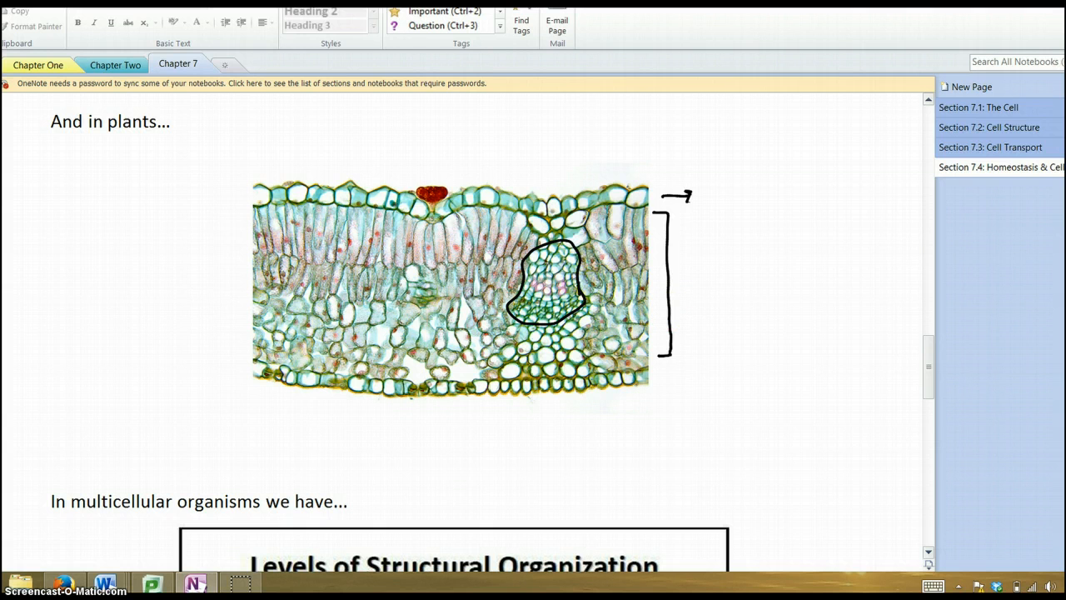
{"action": "left_click_drag", "start_coordinate": [537, 266], "coordinate": [571, 300]}
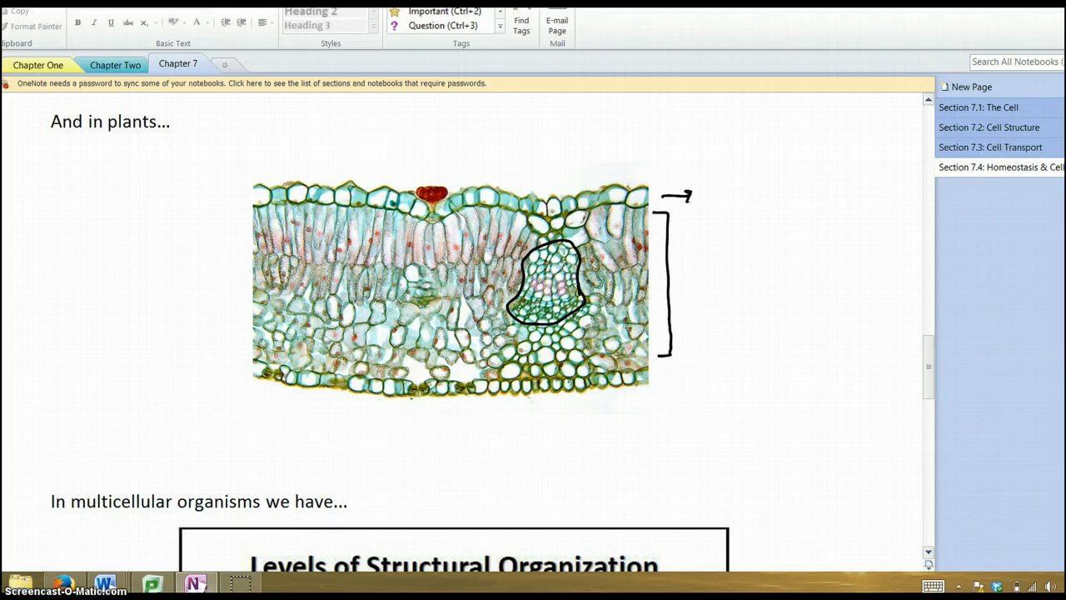
{"action": "scroll", "scroll_direction": "down", "scroll_amount": 3}
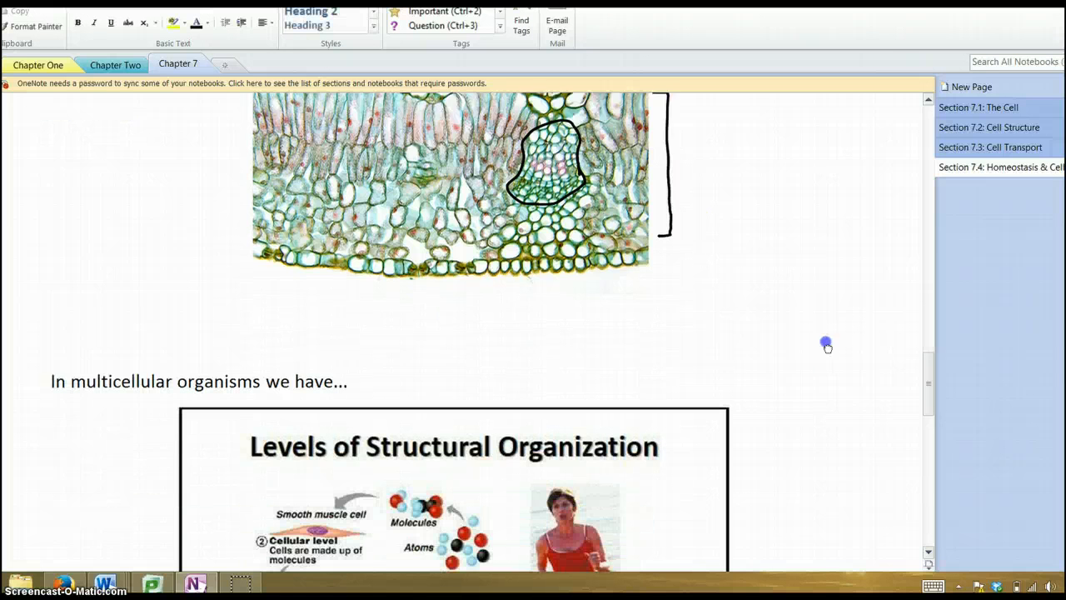
Scroll past the structural organization chart down to the Cellular communication notes
{"action": "scroll", "scroll_direction": "down", "scroll_amount": 3}
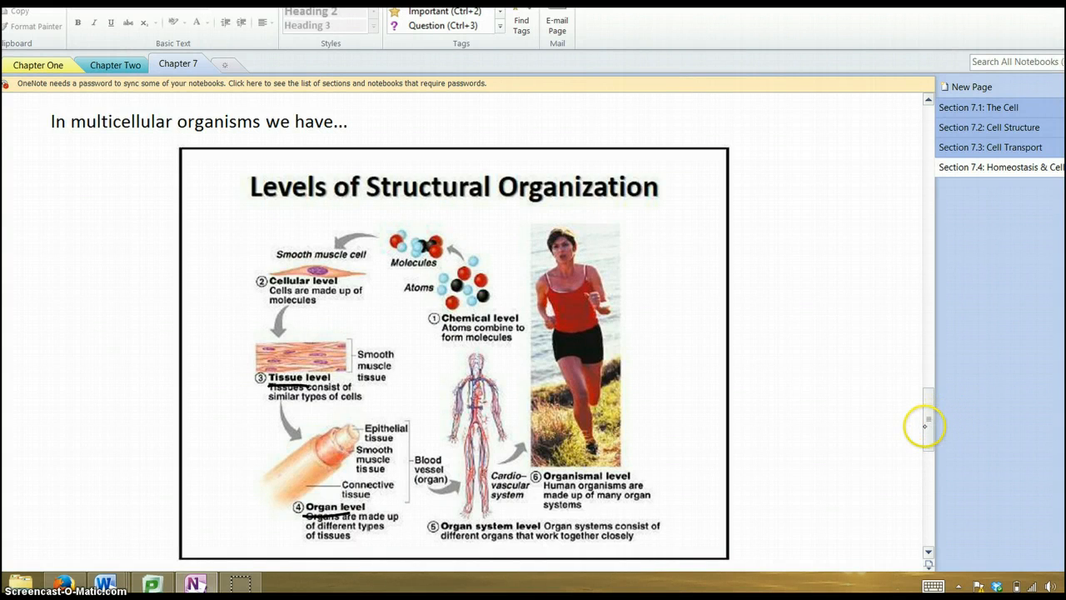
{"action": "scroll", "scroll_direction": "down", "scroll_amount": 3}
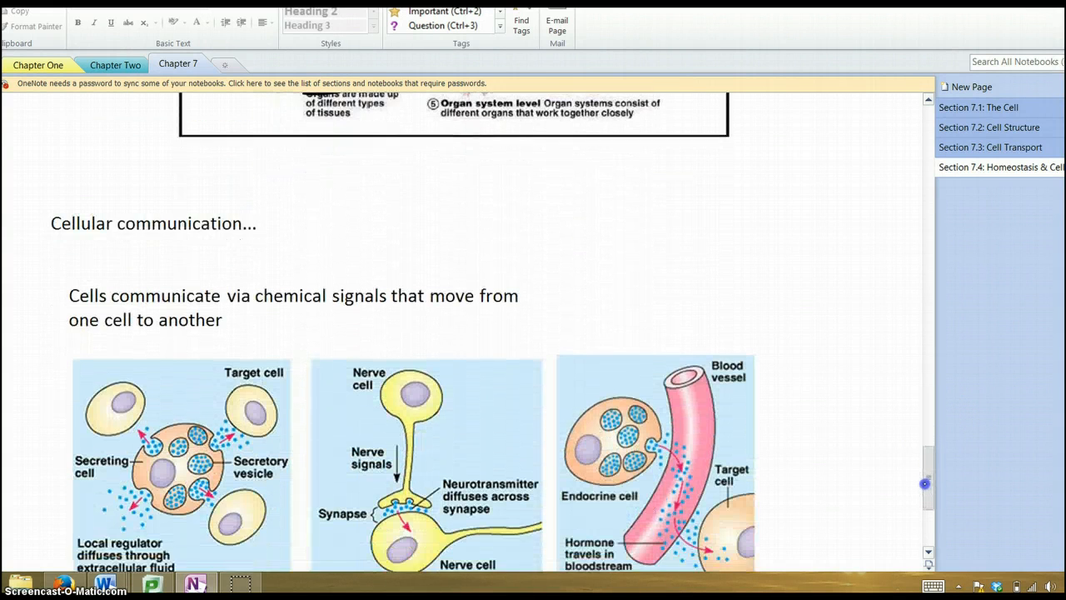
{"action": "scroll", "scroll_direction": "down", "scroll_amount": 3}
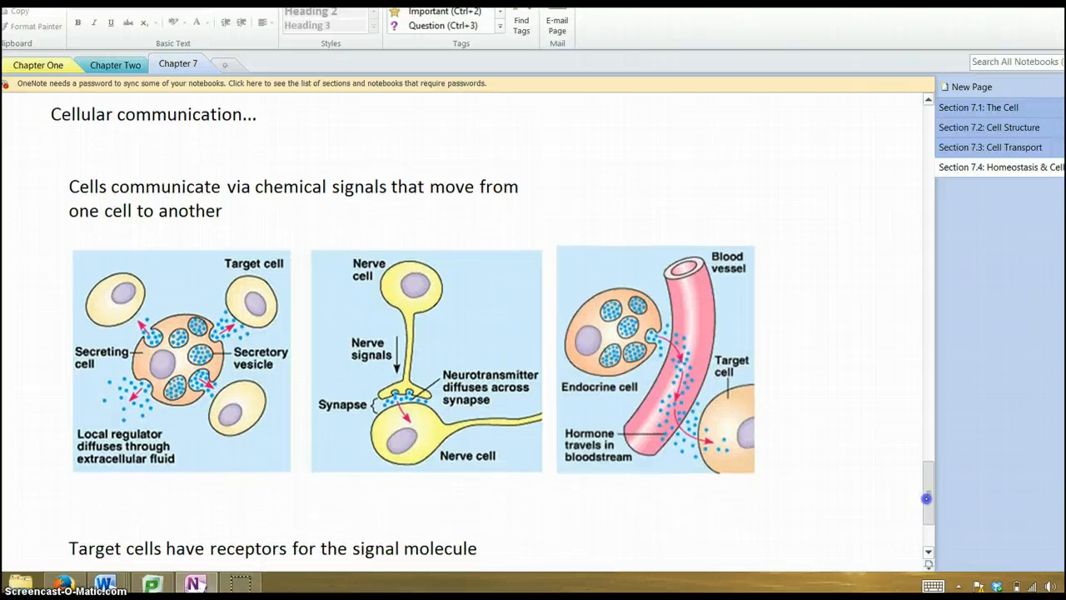
{"action": "scroll", "scroll_direction": "down", "scroll_amount": 3}
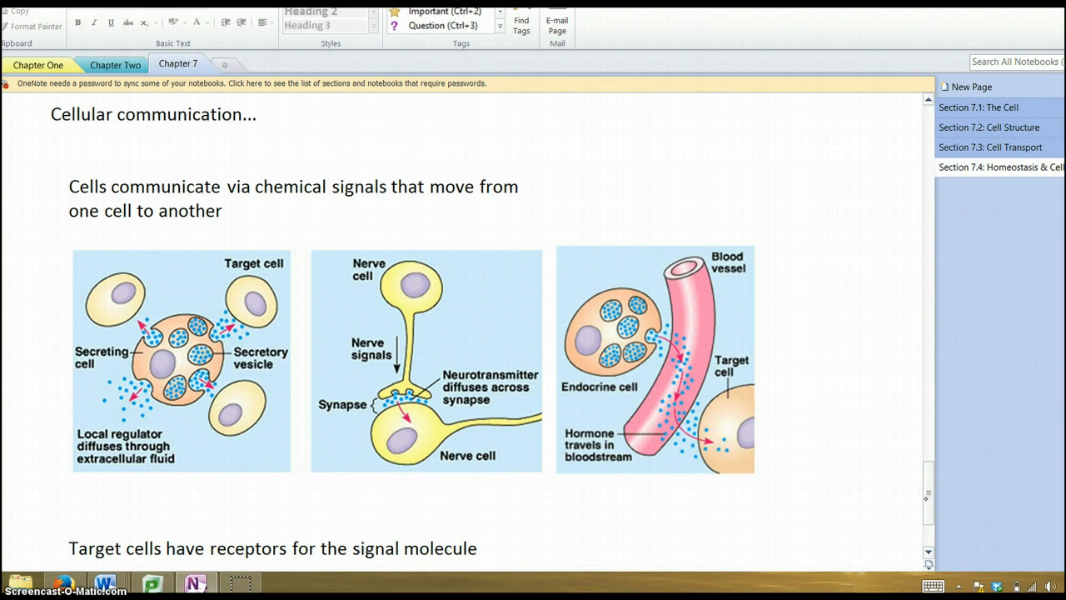